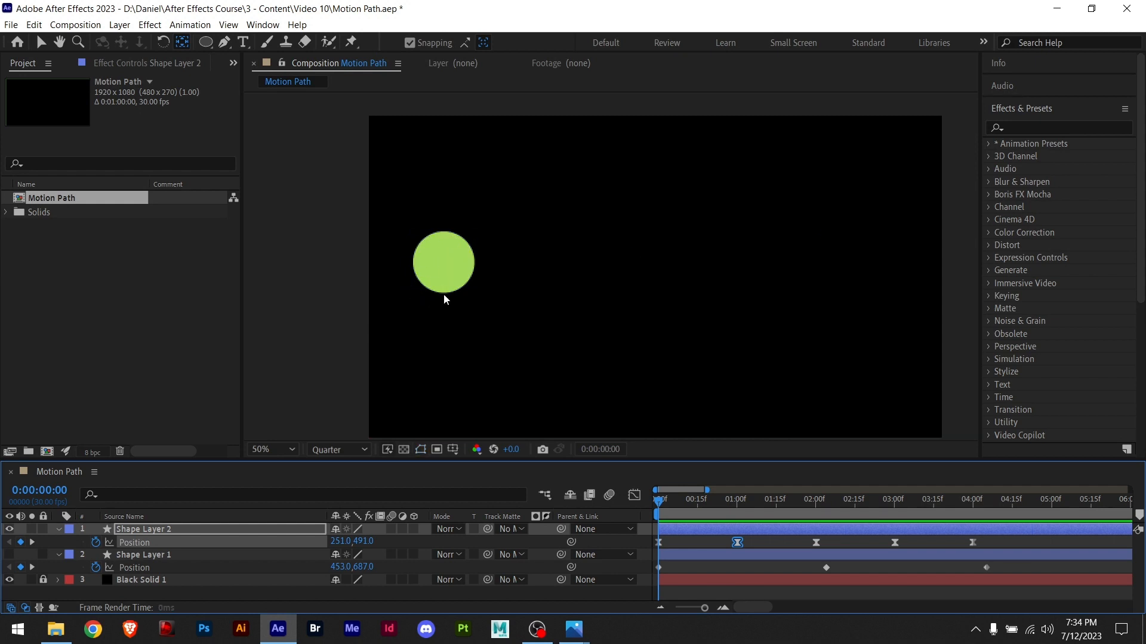
Preview the finished animation and glance at its position speed graph before starting
click(806, 498)
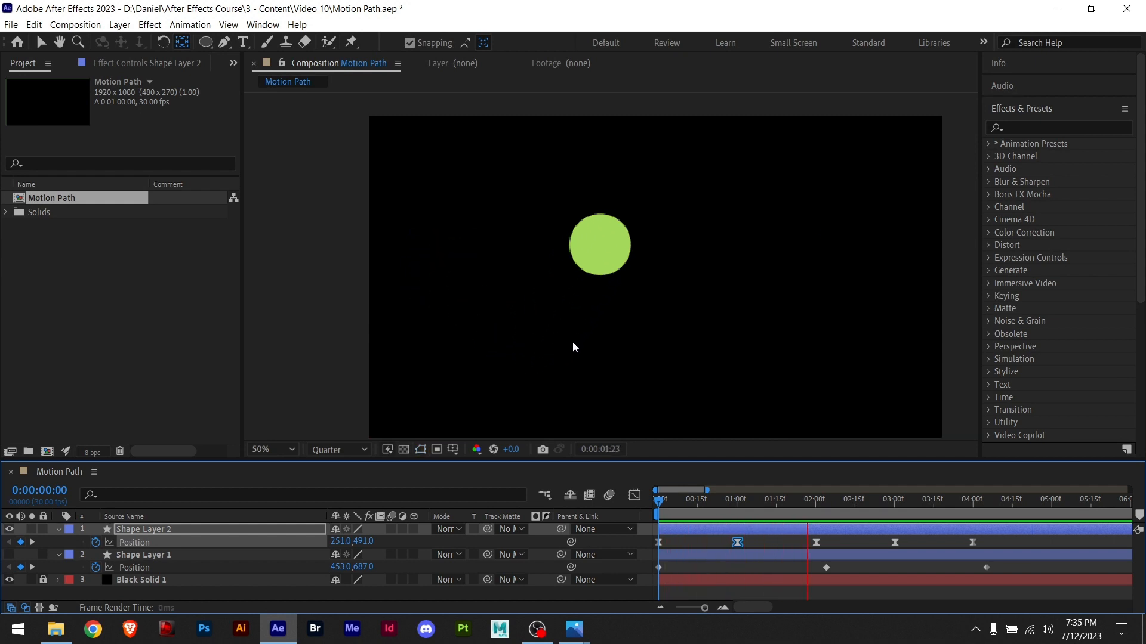
click(835, 499)
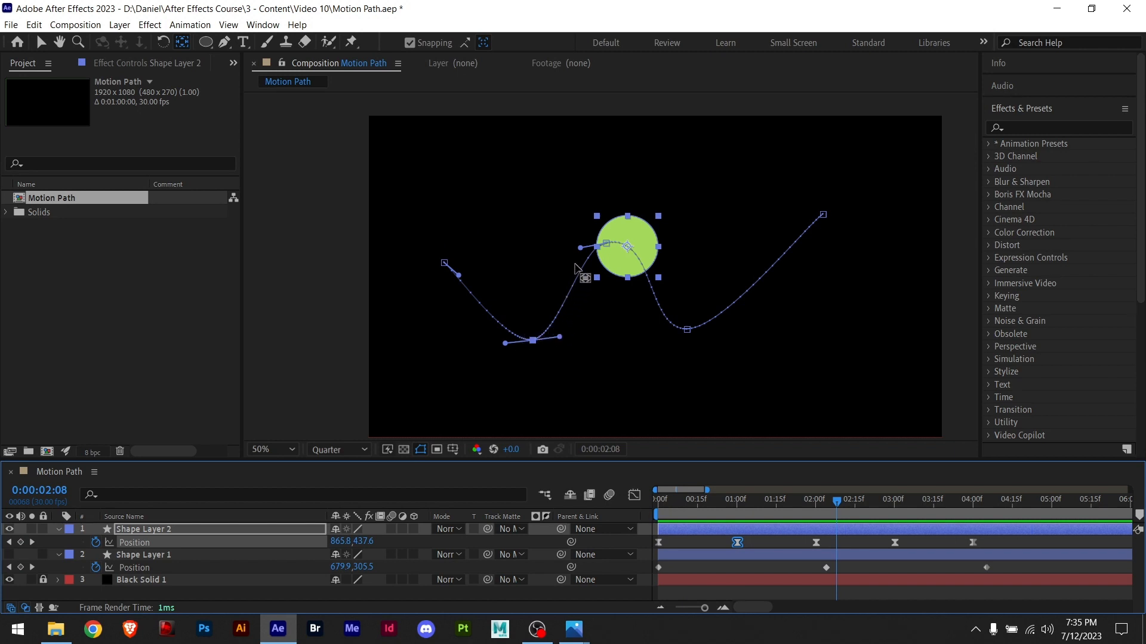
mouse_move(641, 272)
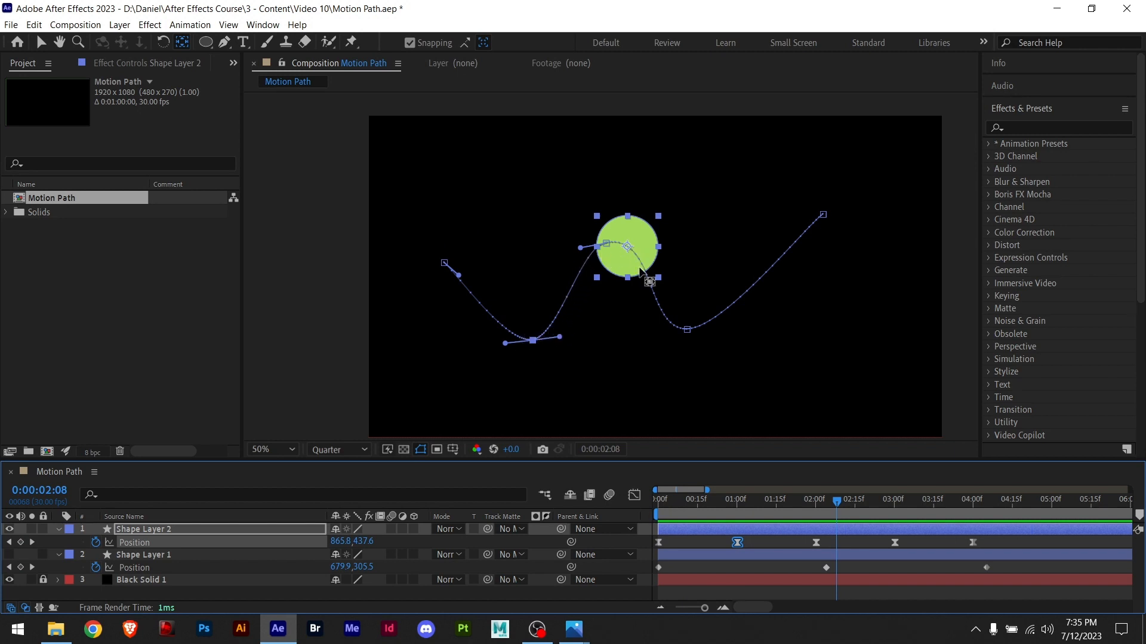
mouse_move(741, 512)
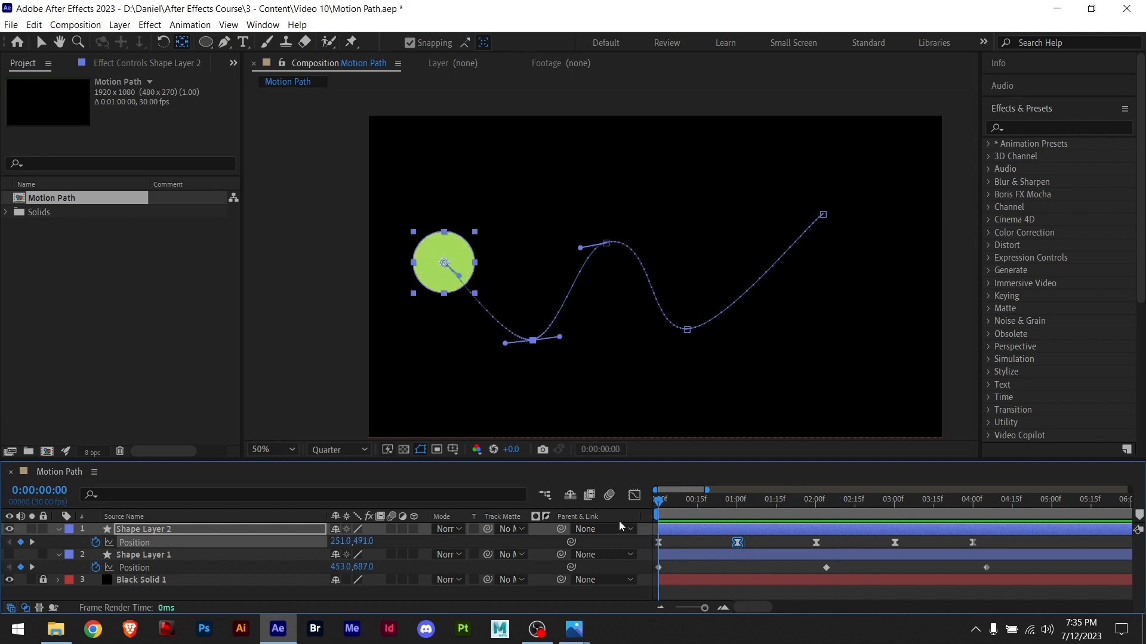
mouse_move(633, 495)
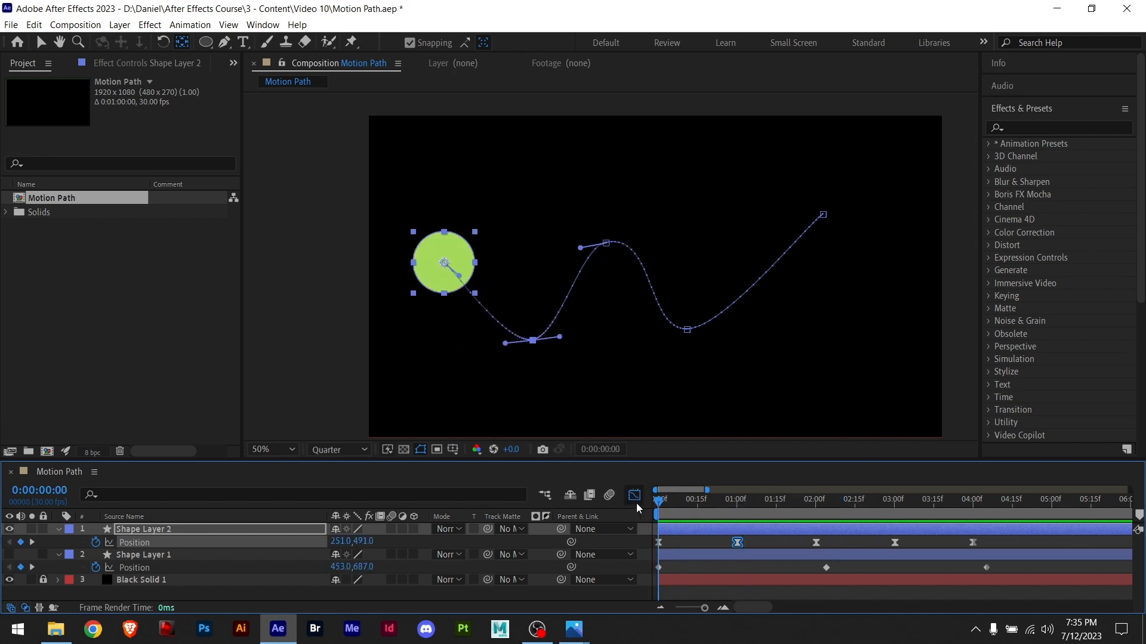
click(633, 495)
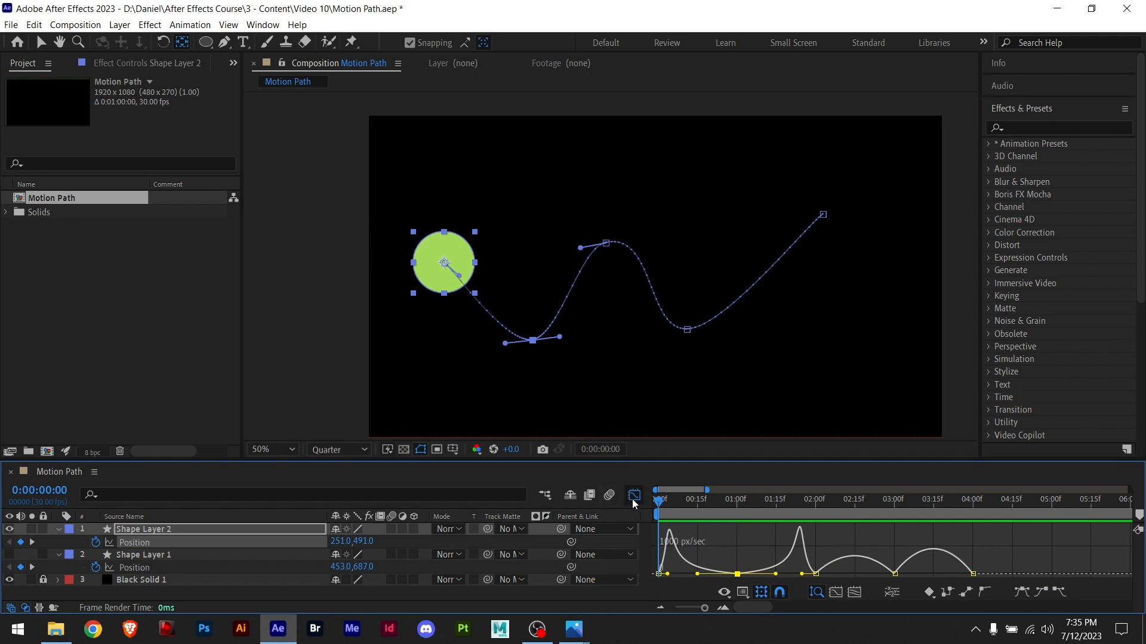
click(634, 496)
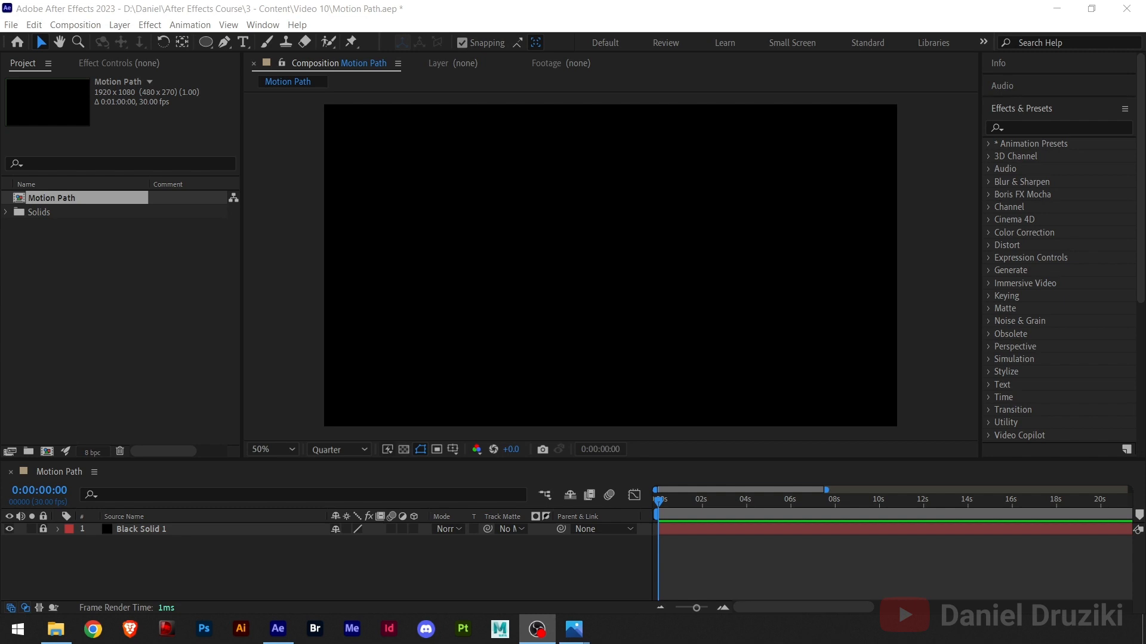
mouse_move(295, 59)
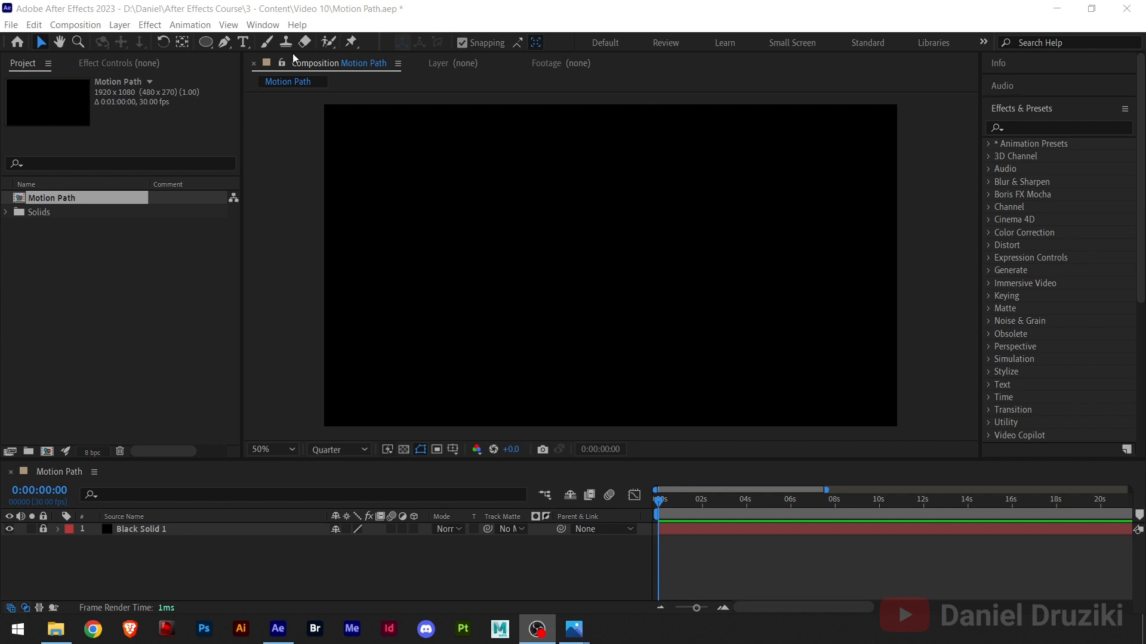
Draw a white circle shape layer with the Ellipse tool, then return to Selection
click(205, 41)
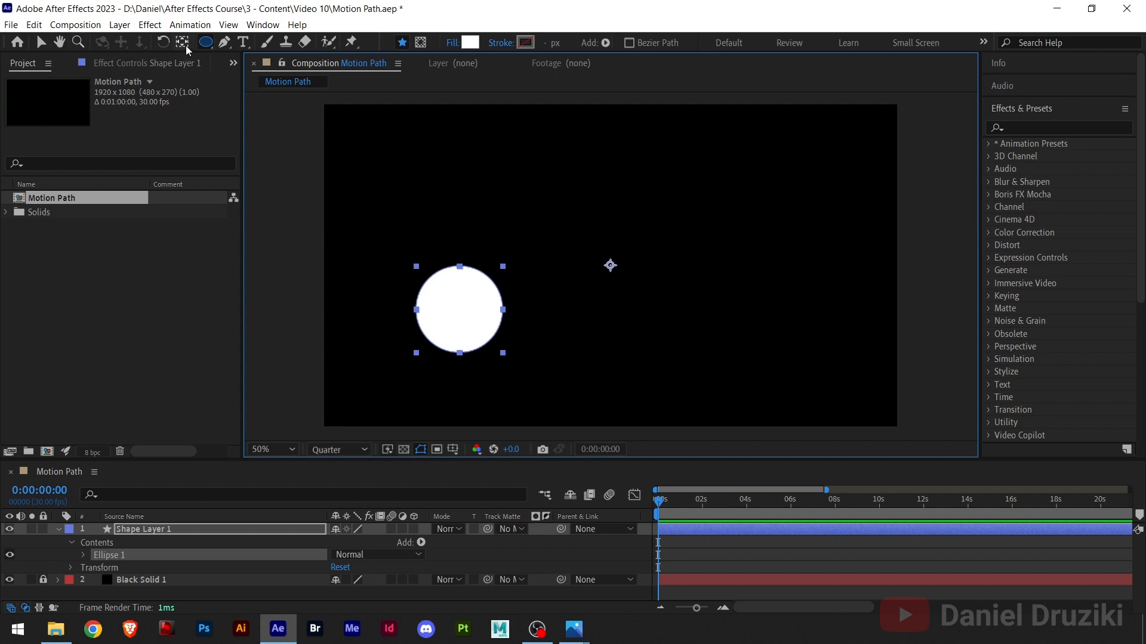
click(182, 42)
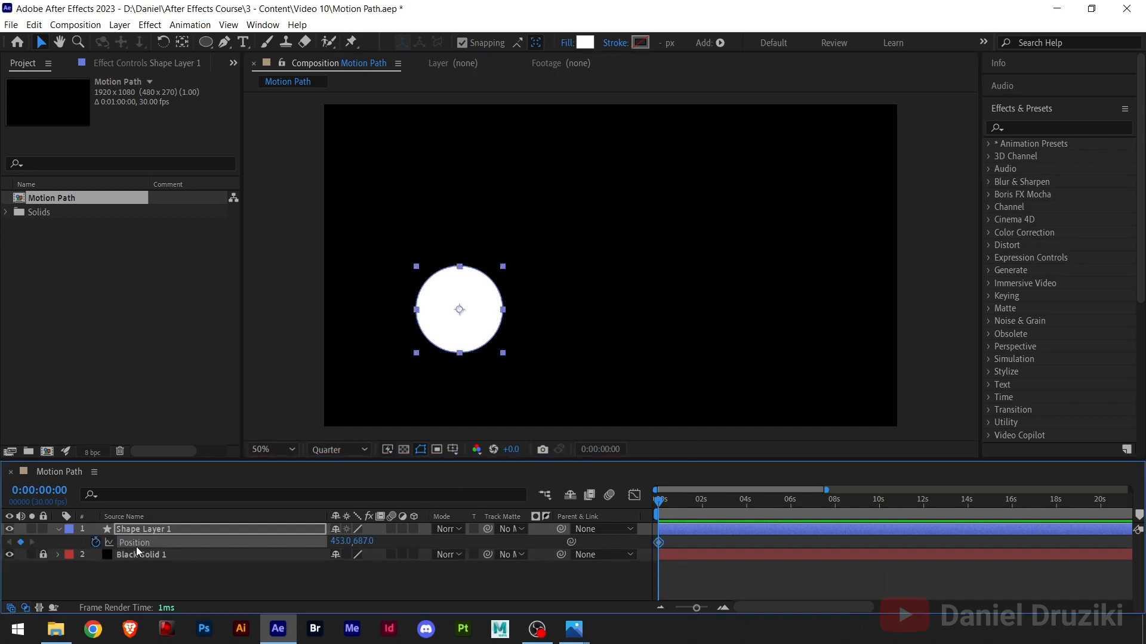
mouse_move(744, 510)
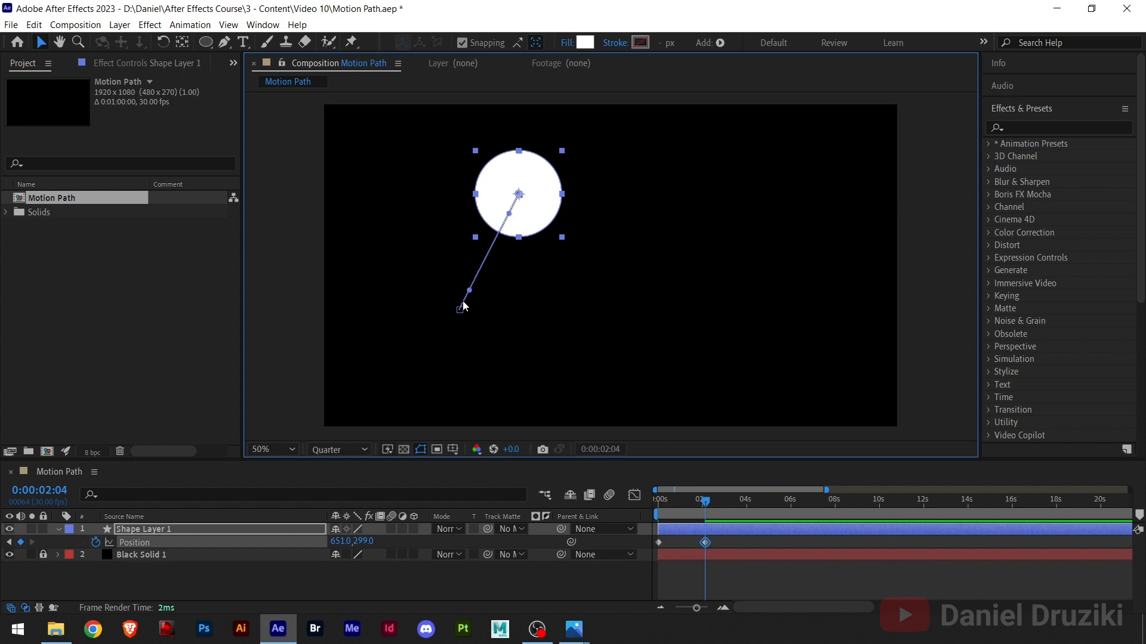
mouse_move(469, 306)
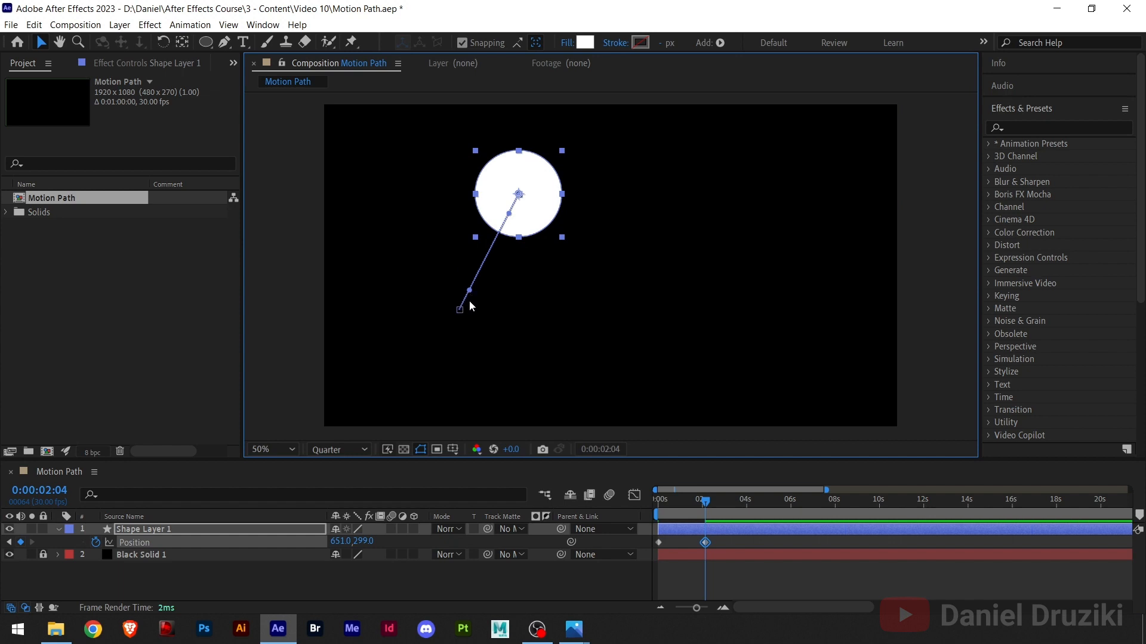
mouse_move(470, 296)
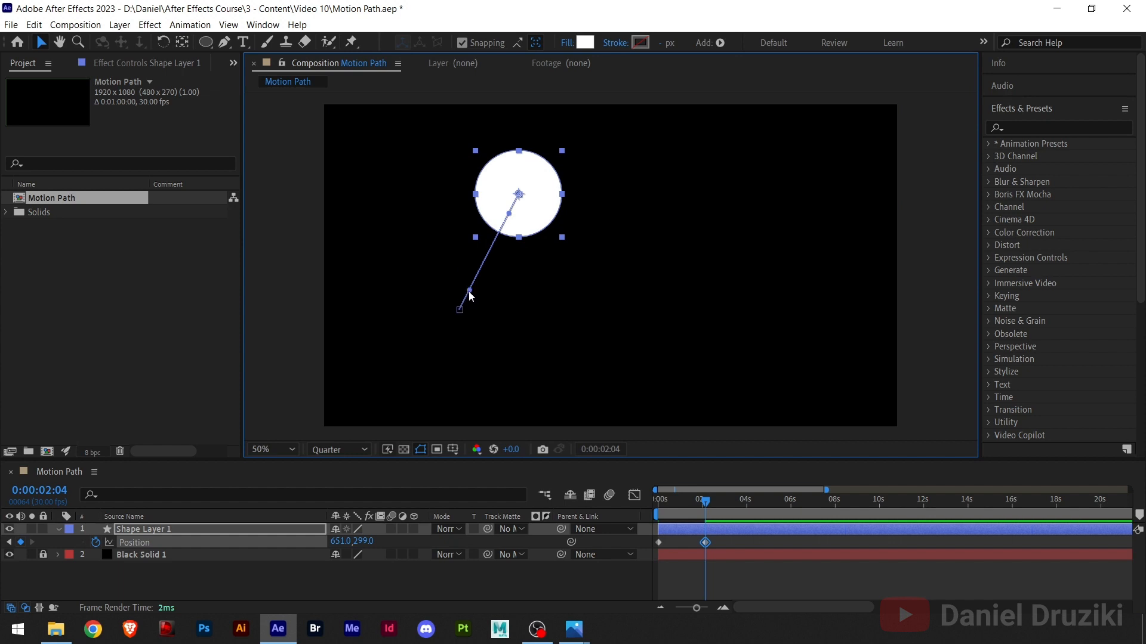
mouse_move(559, 313)
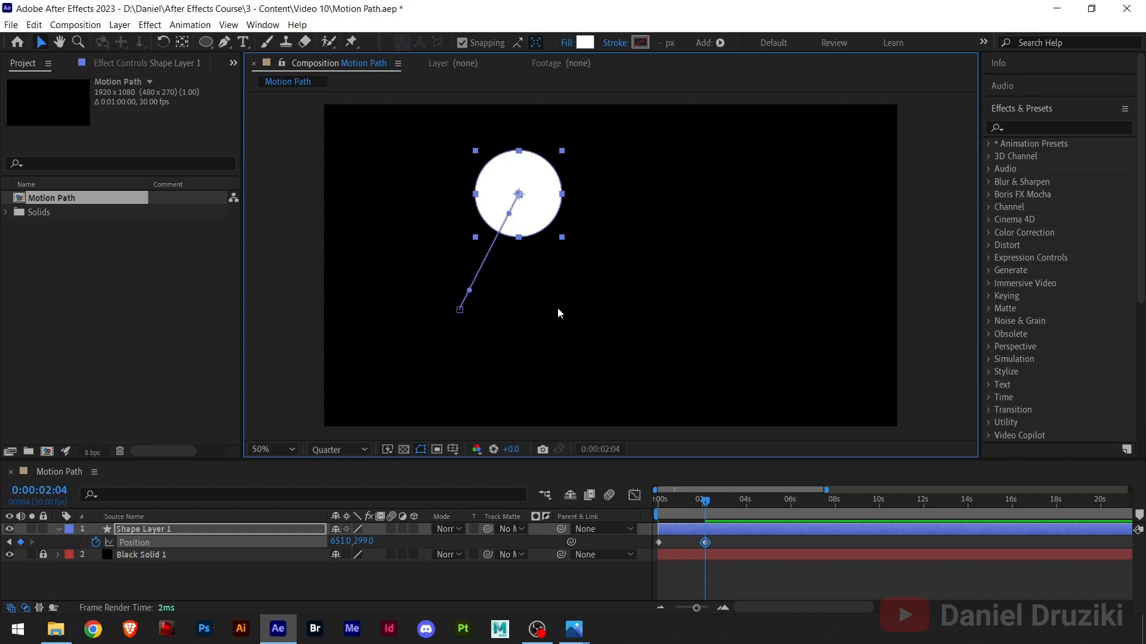
Move the time indicator to add a later Position keyframe for the white circle
click(753, 503)
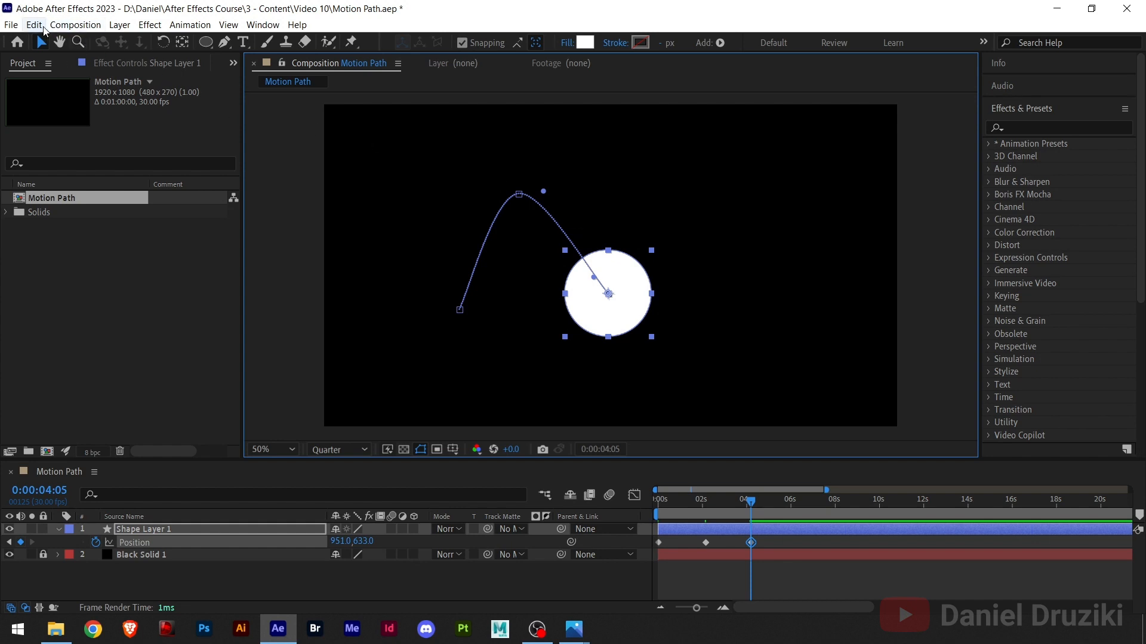
Check Default Spatial Interpolation to Linear in Edit > Preferences > General
click(33, 24)
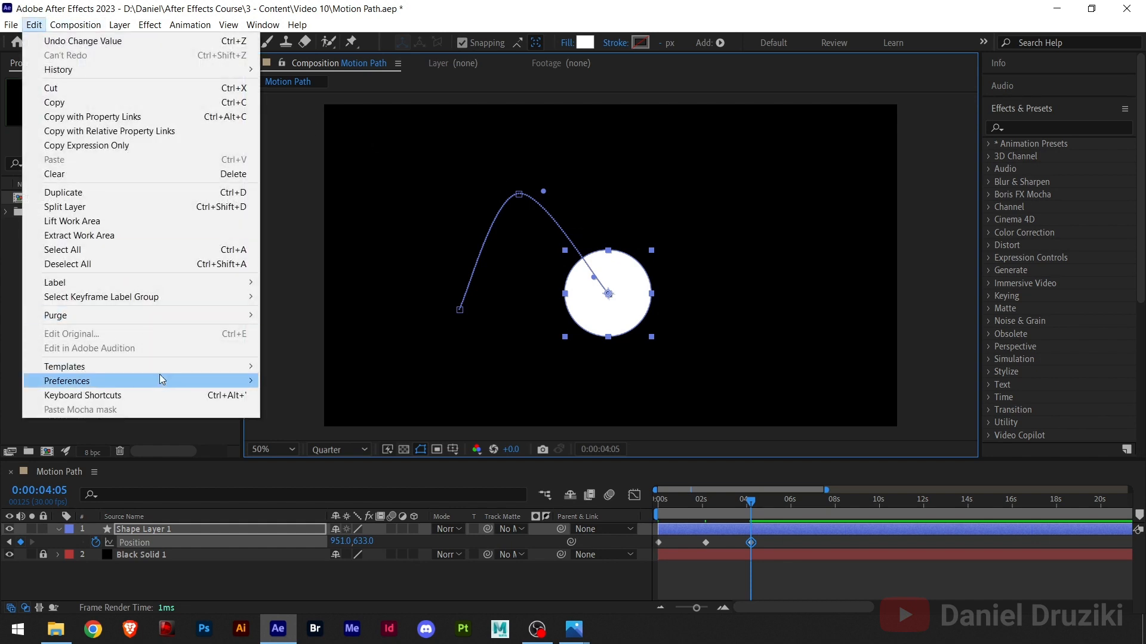
click(67, 381)
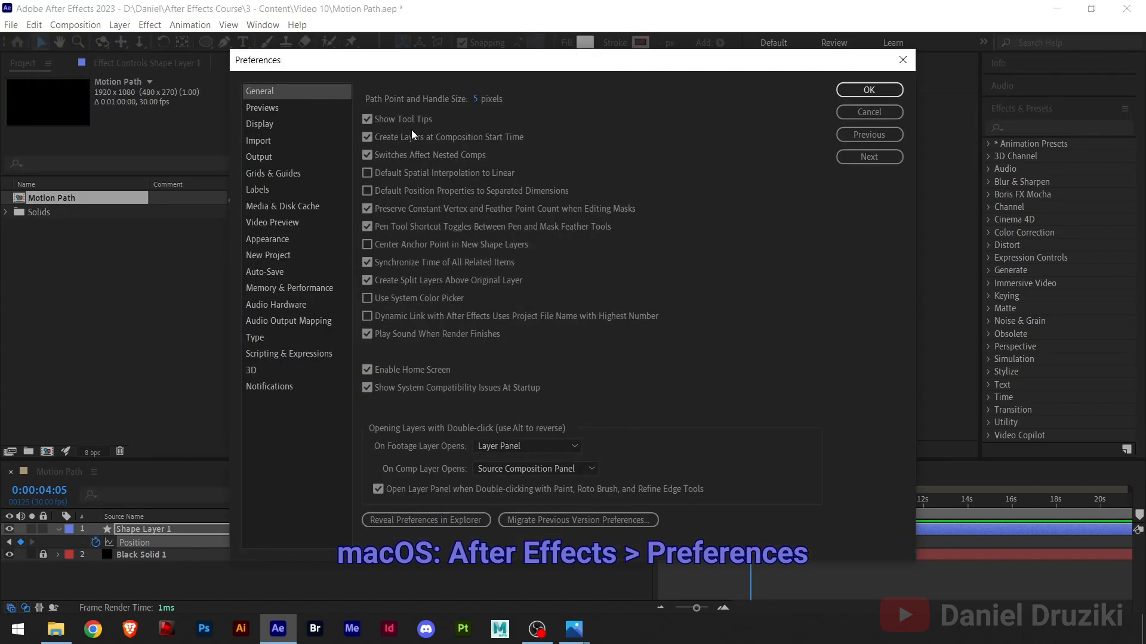
mouse_move(356, 181)
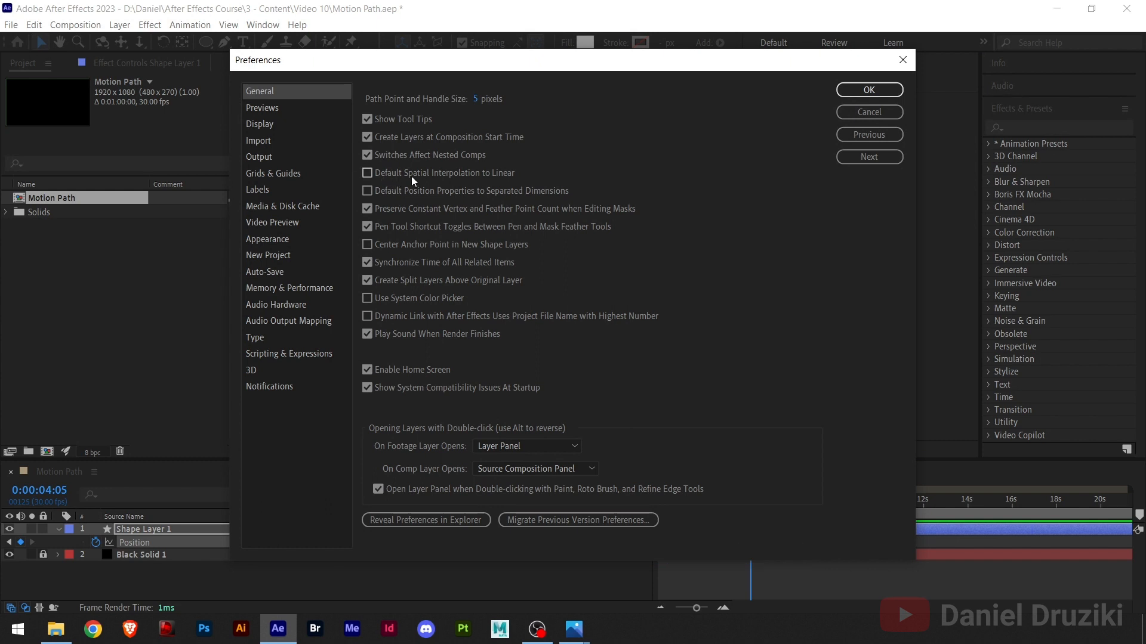
mouse_move(492, 186)
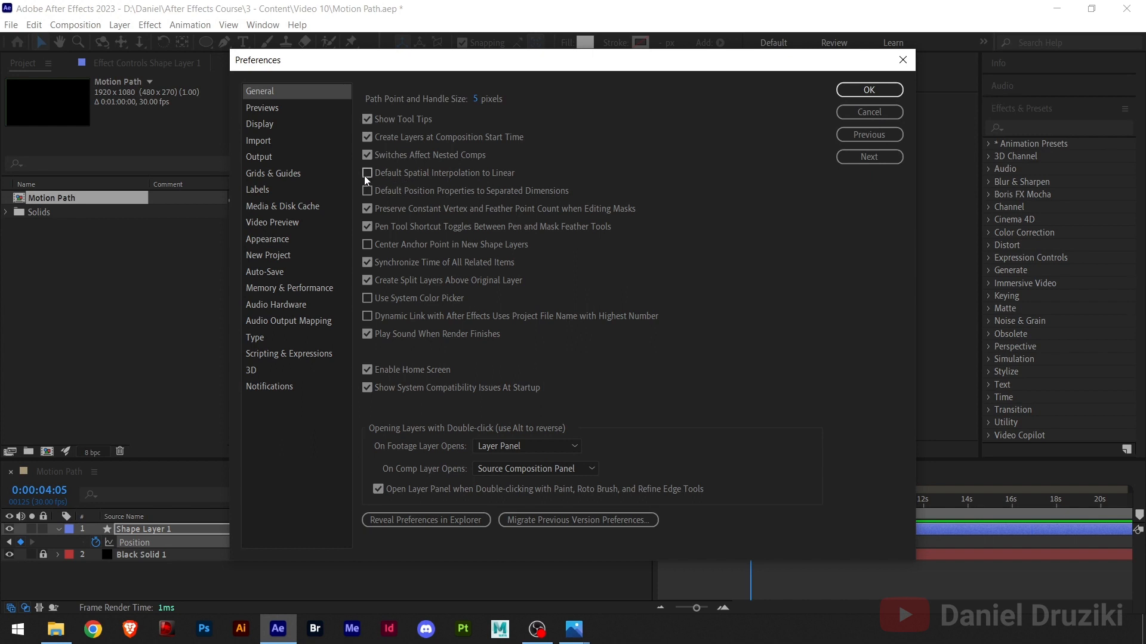
click(366, 173)
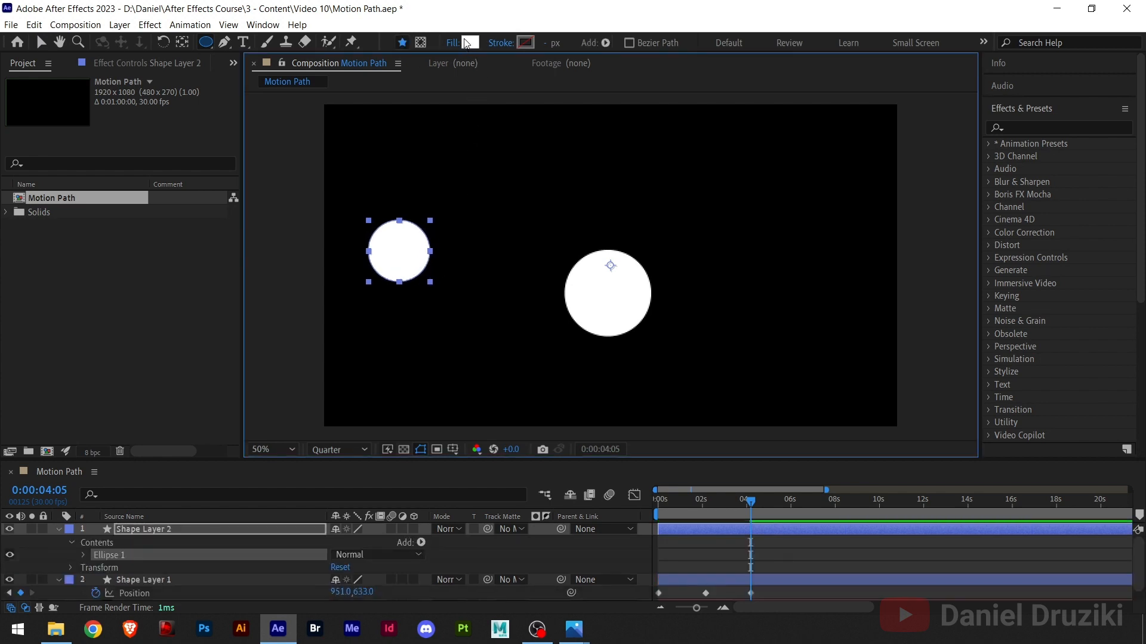
Fill the second circle light green (A5D95B) and rewind the time to the start
click(472, 42)
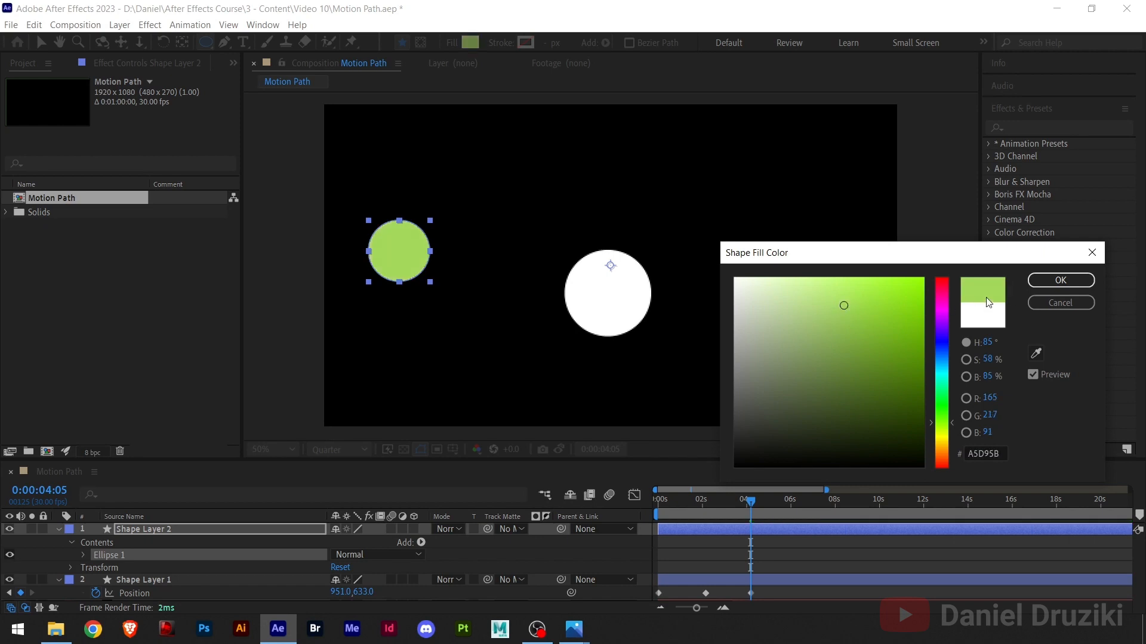
click(1060, 279)
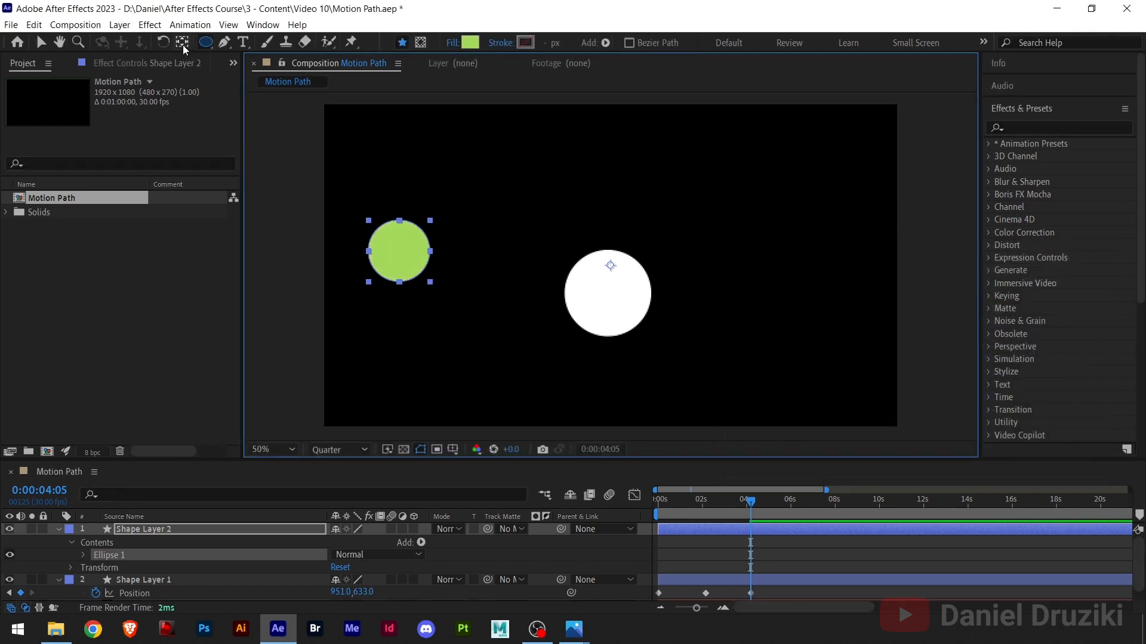
click(181, 42)
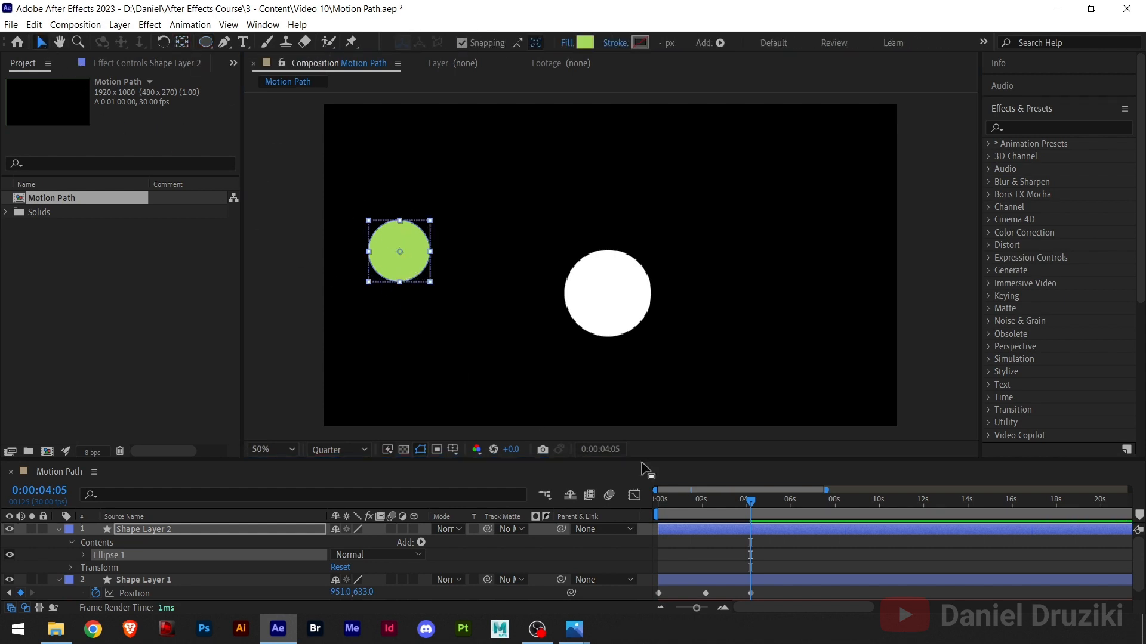
click(634, 495)
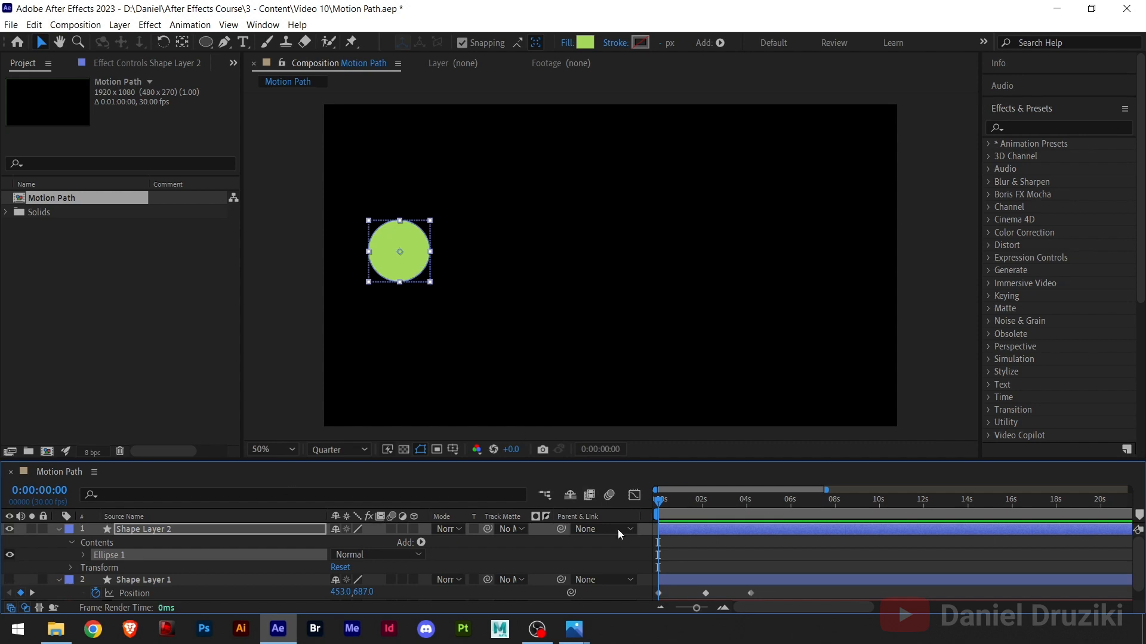
Keyframe the green circle's Position at 1s, 2s, 3s and 4s to form a zigzag path
click(57, 529)
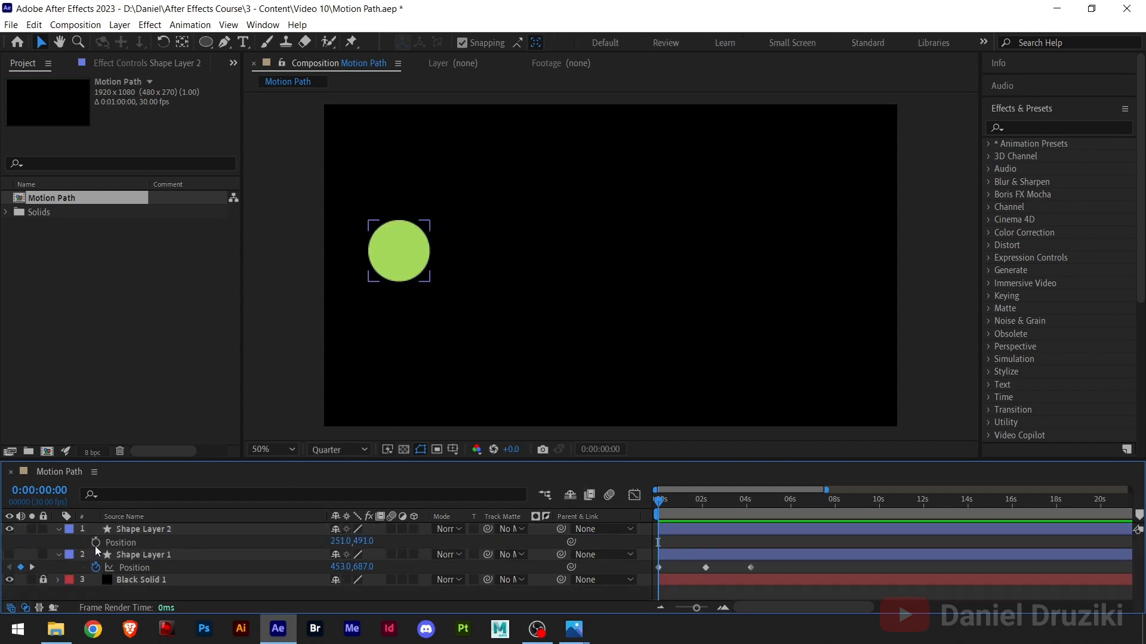
click(143, 528)
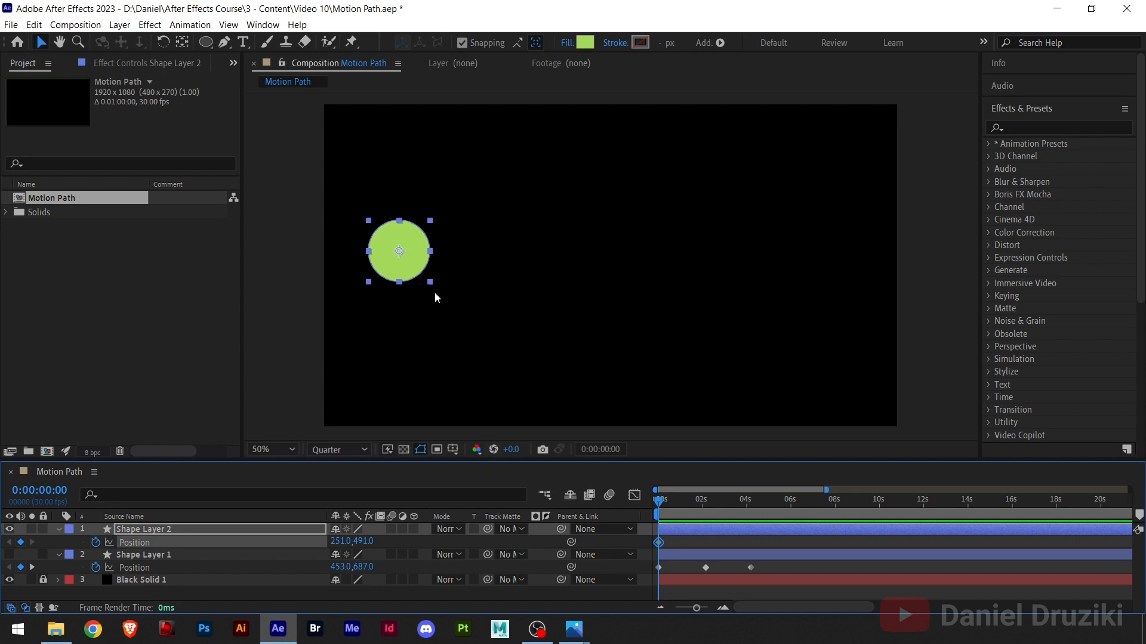
mouse_move(412, 266)
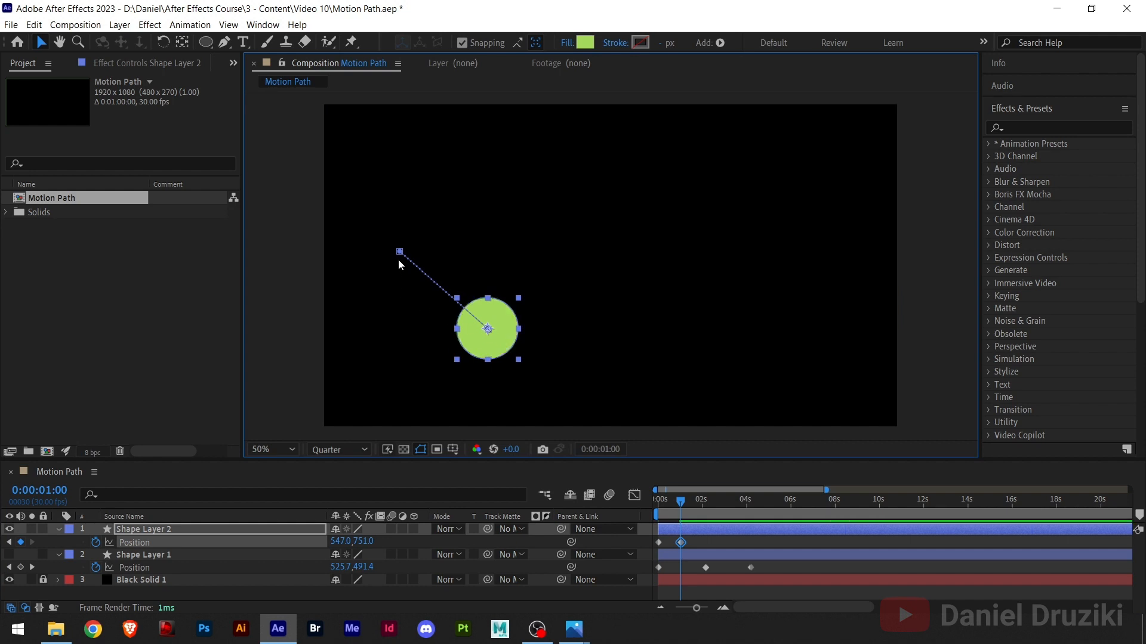
mouse_move(407, 263)
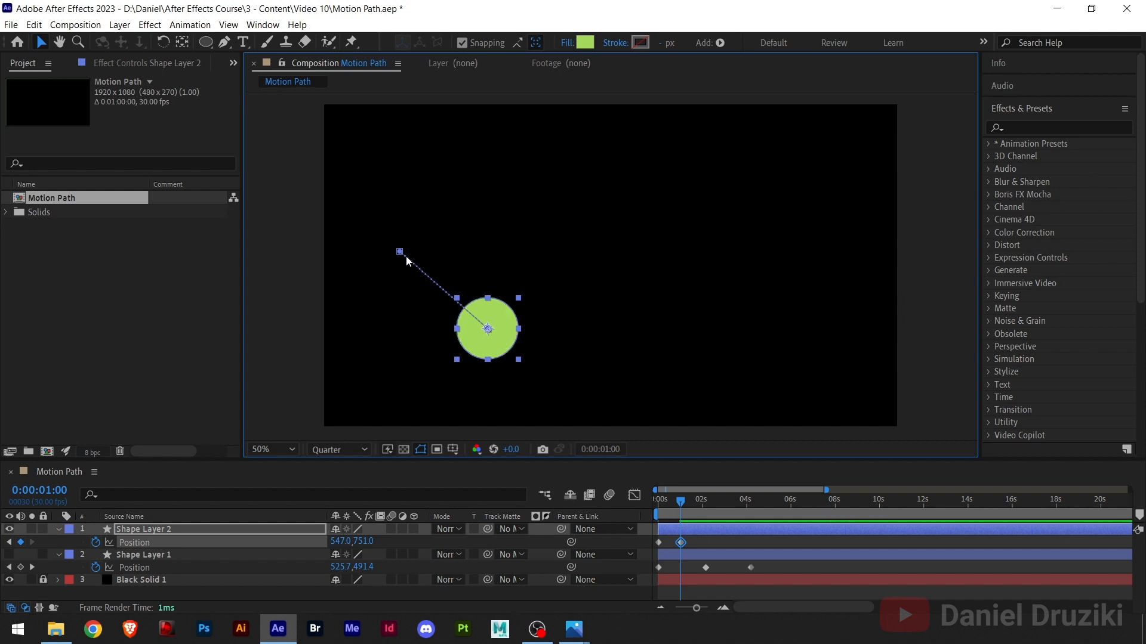
mouse_move(29, 529)
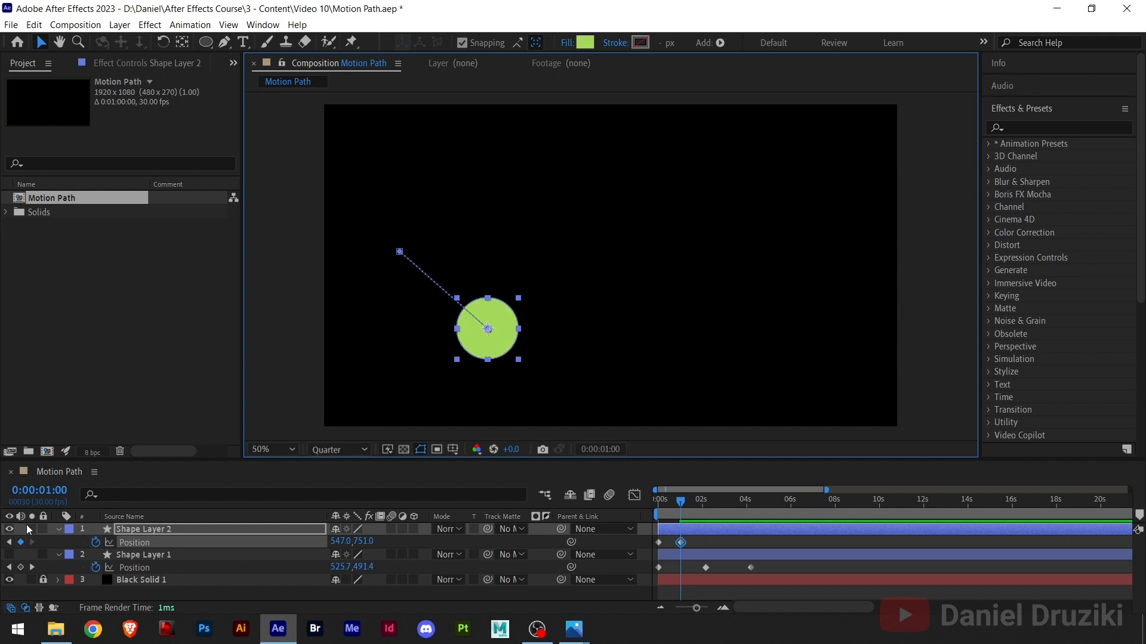
click(38, 491)
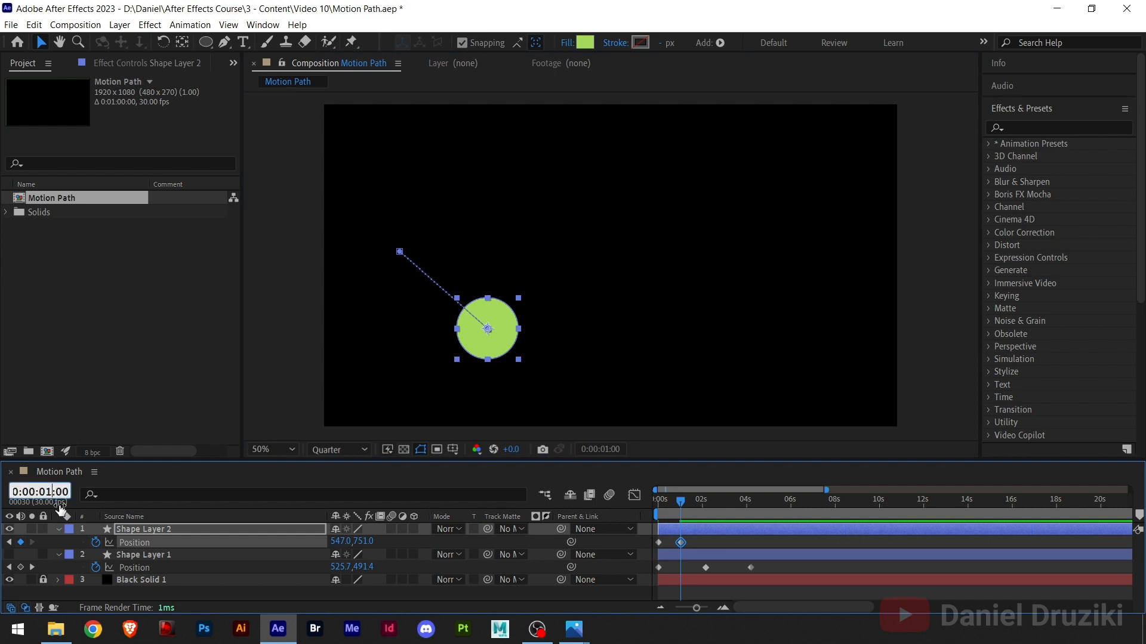
click(700, 501)
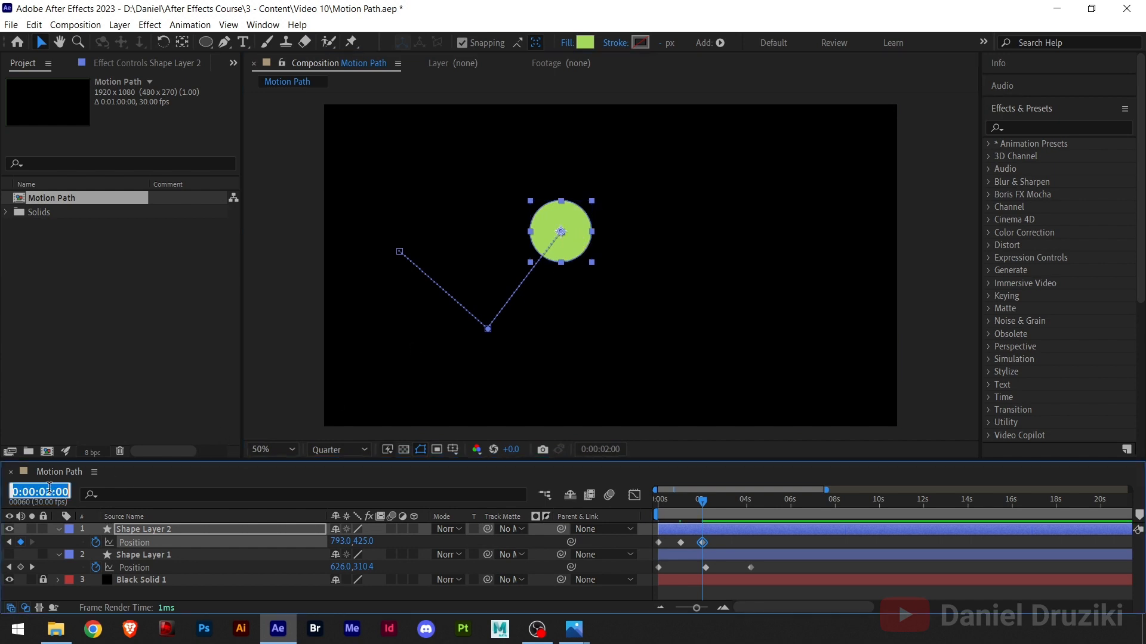
click(723, 500)
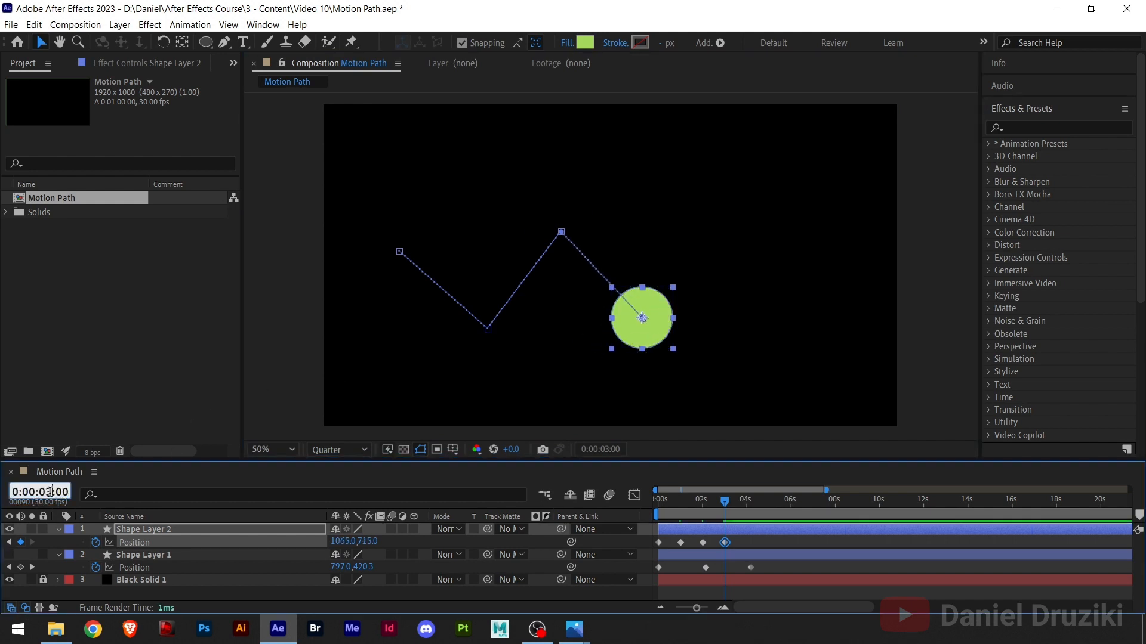
click(748, 500)
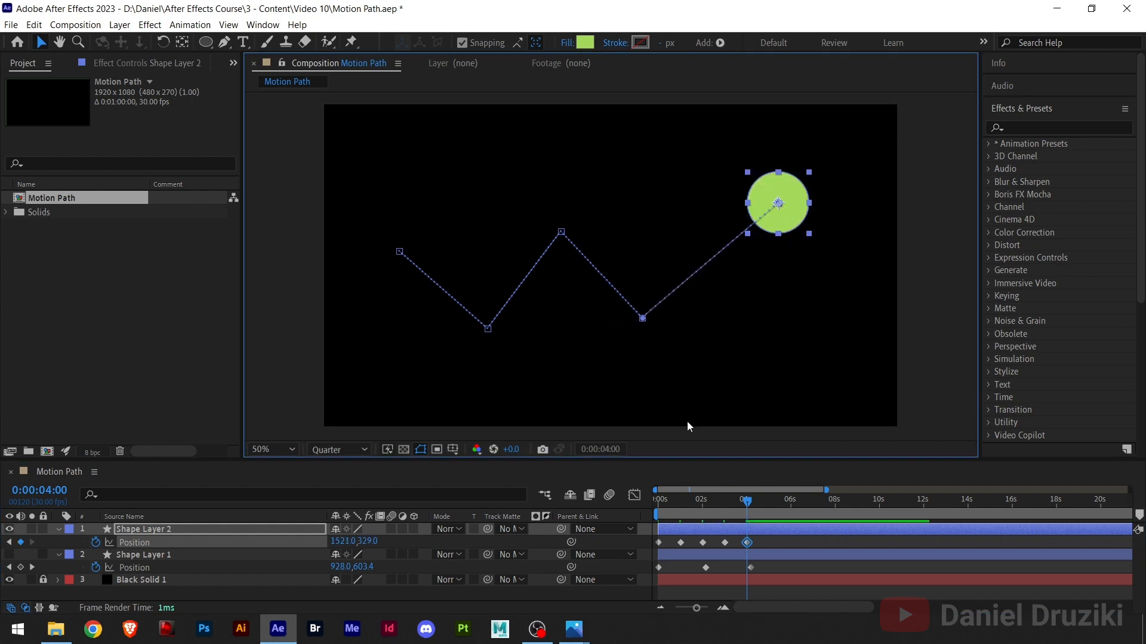
mouse_move(413, 287)
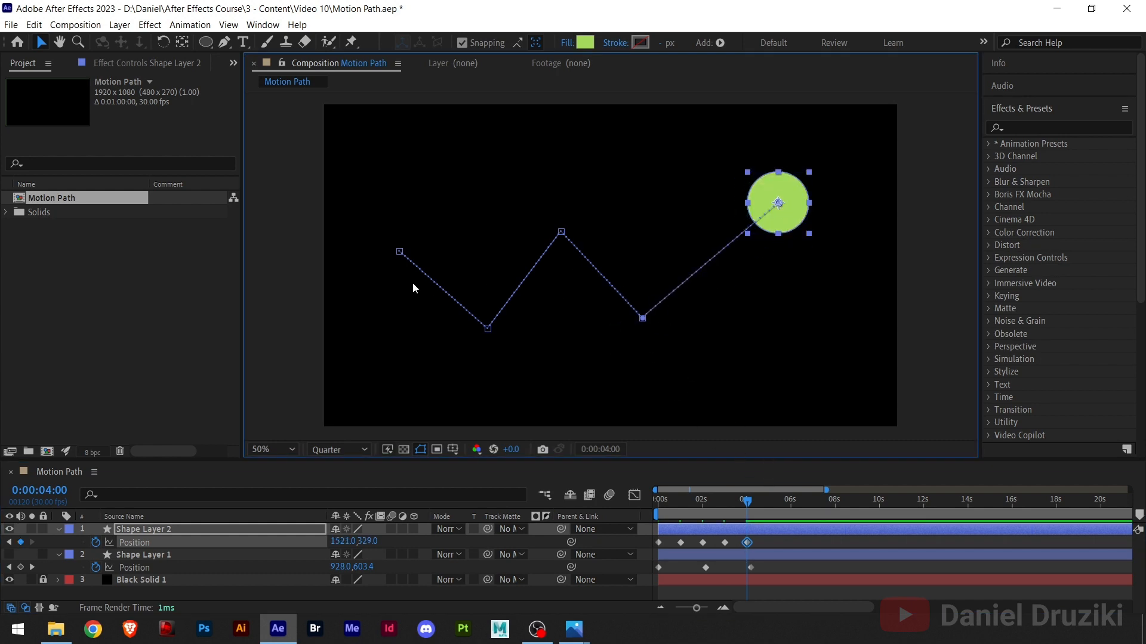
mouse_move(671, 307)
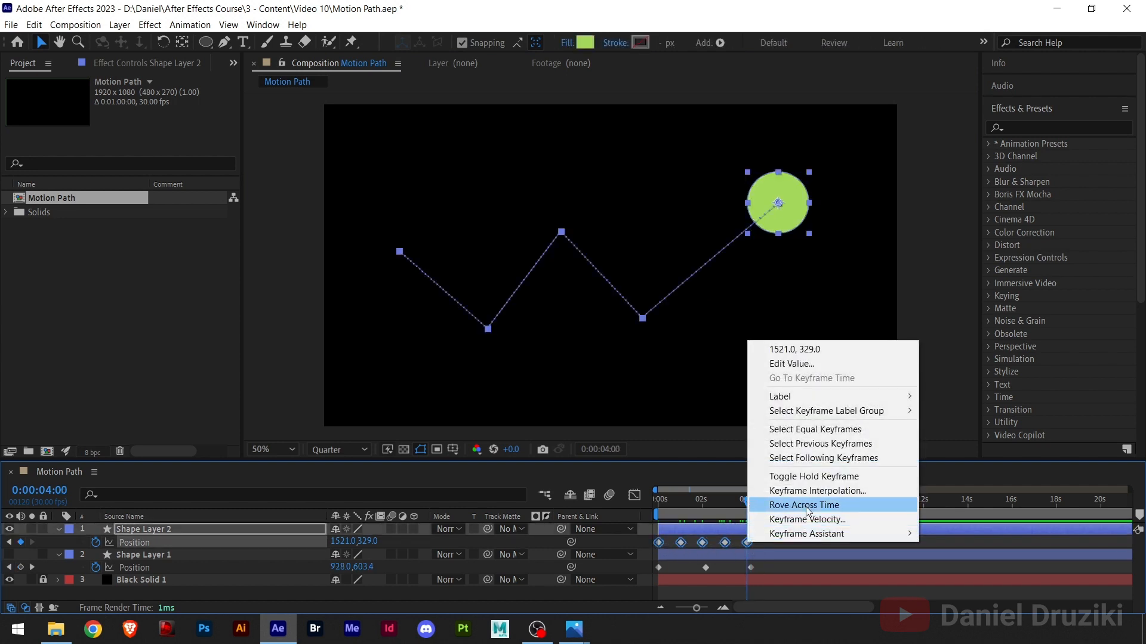
Set the selected Position keyframes to Bezier spatial interpolation
click(816, 491)
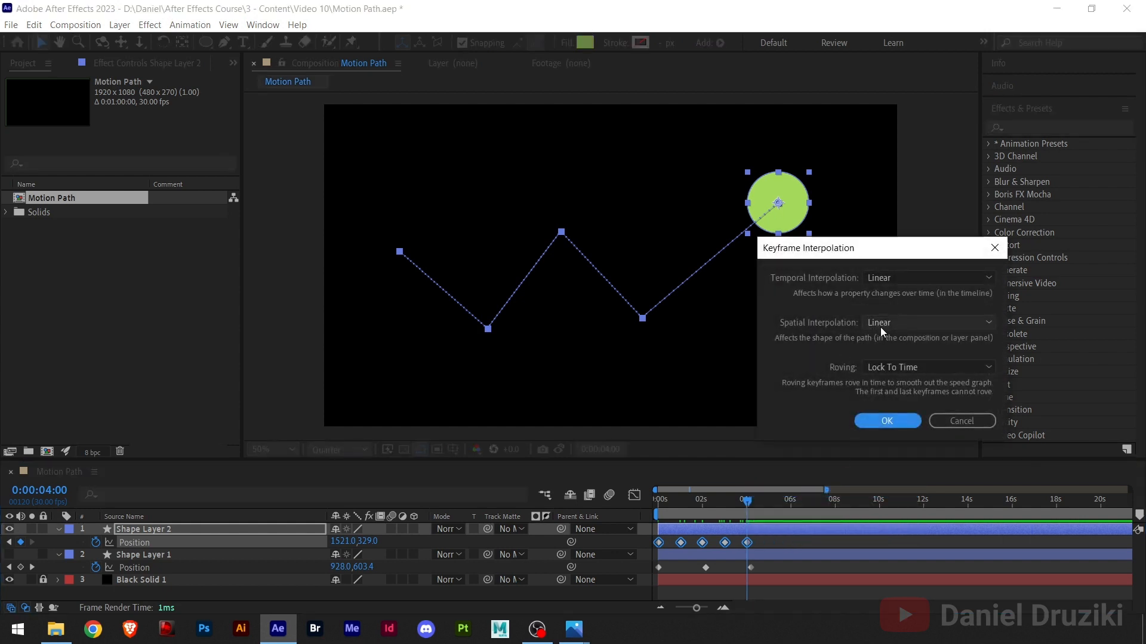
click(929, 322)
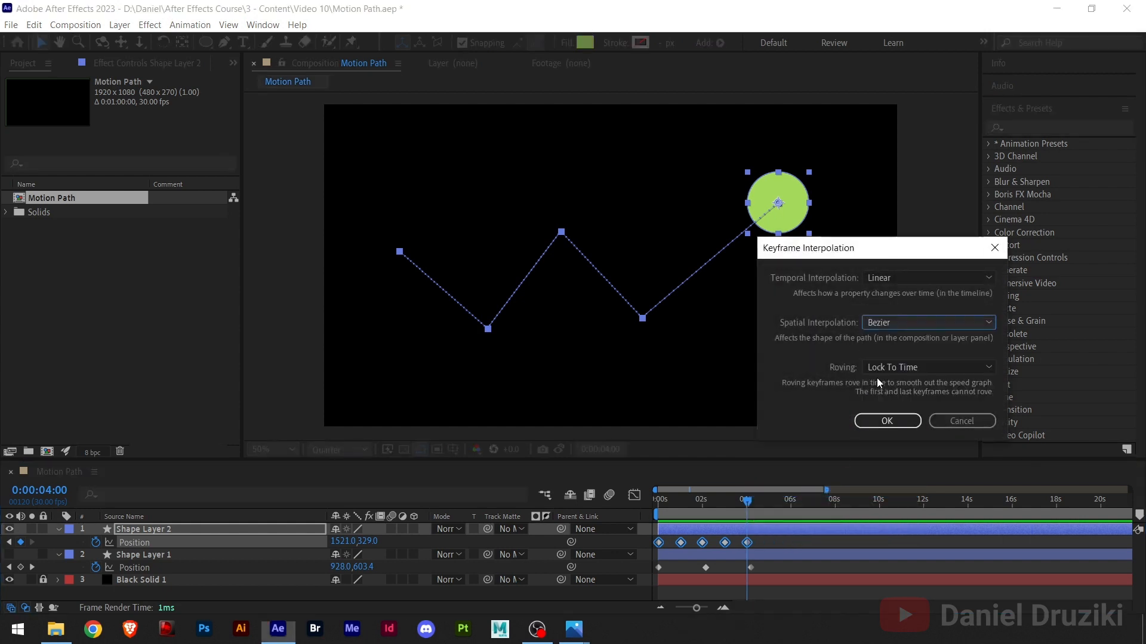
click(887, 421)
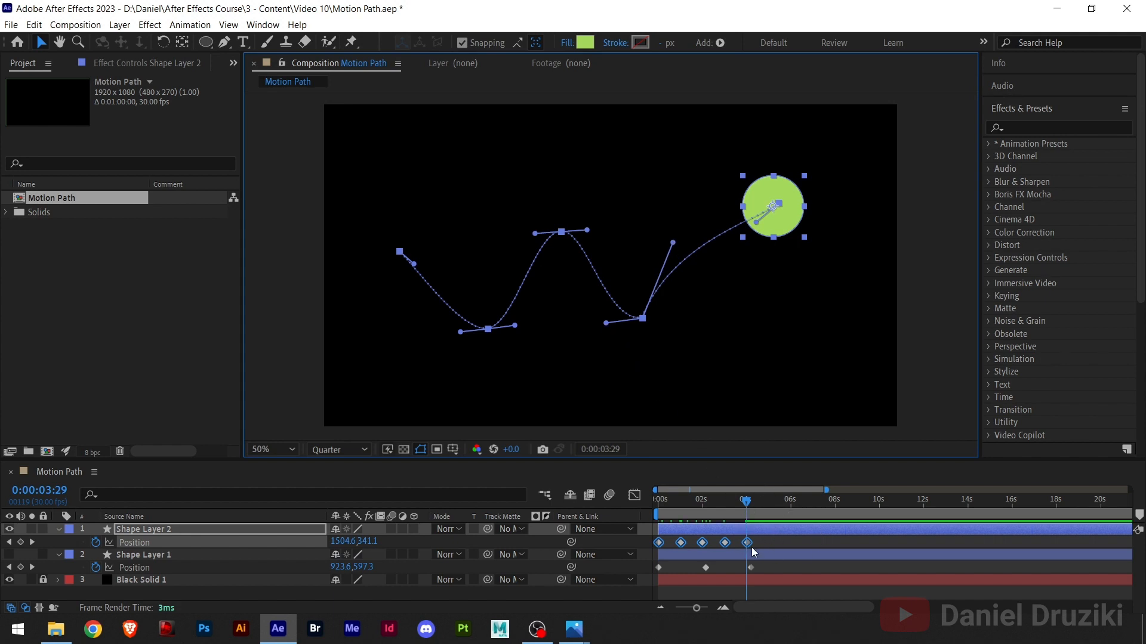
Set the path keyframes to Continuous Bezier spatial interpolation
right_click(747, 542)
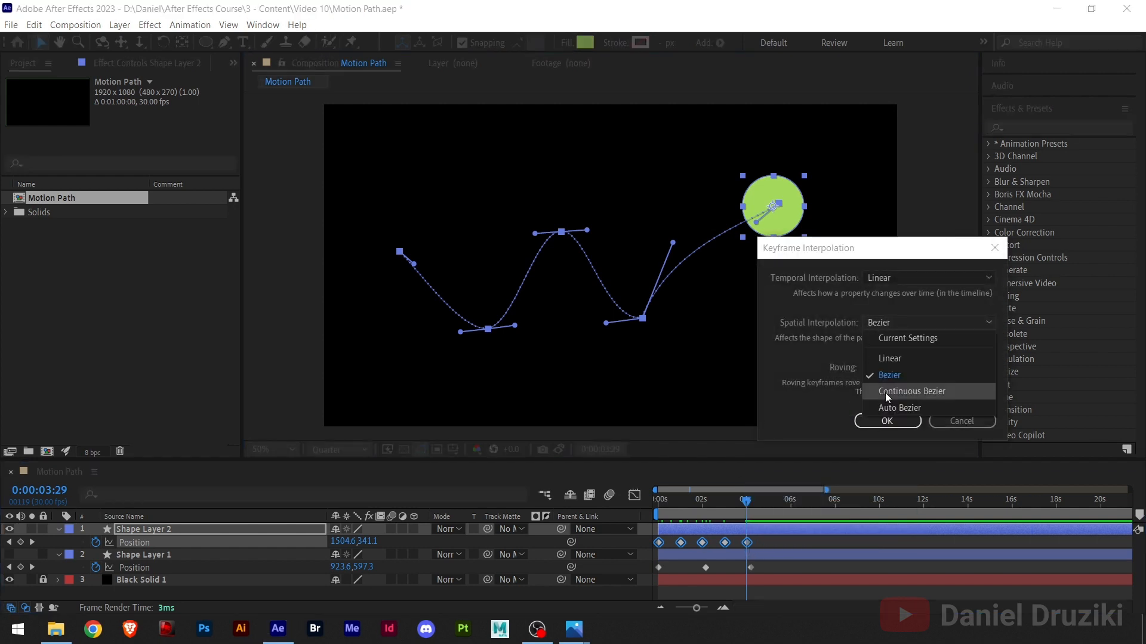
click(911, 391)
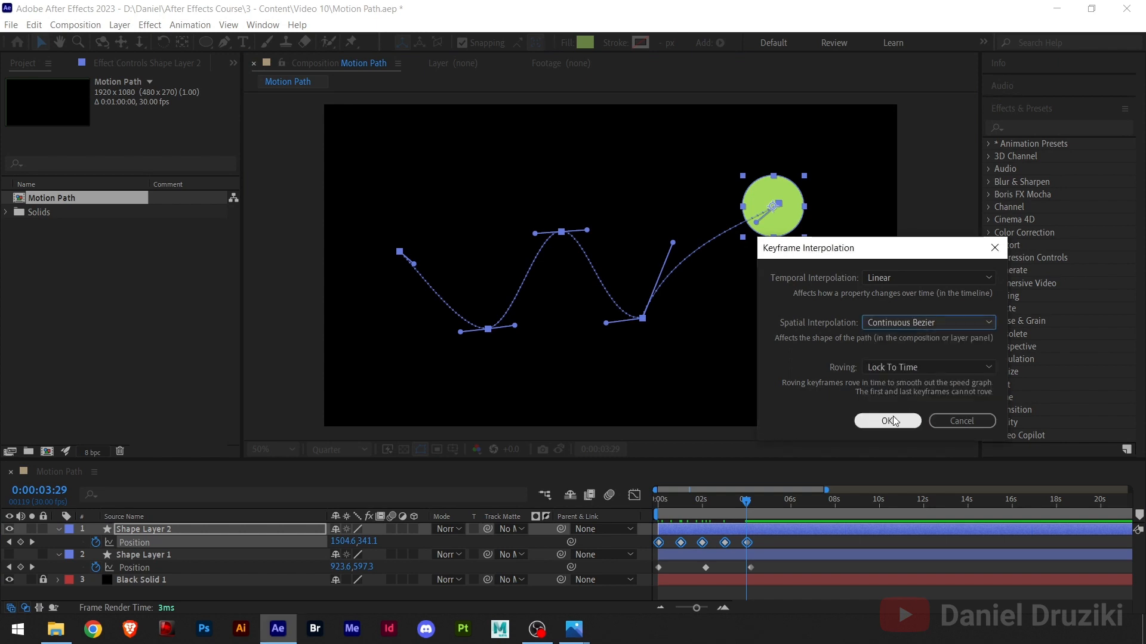
click(887, 421)
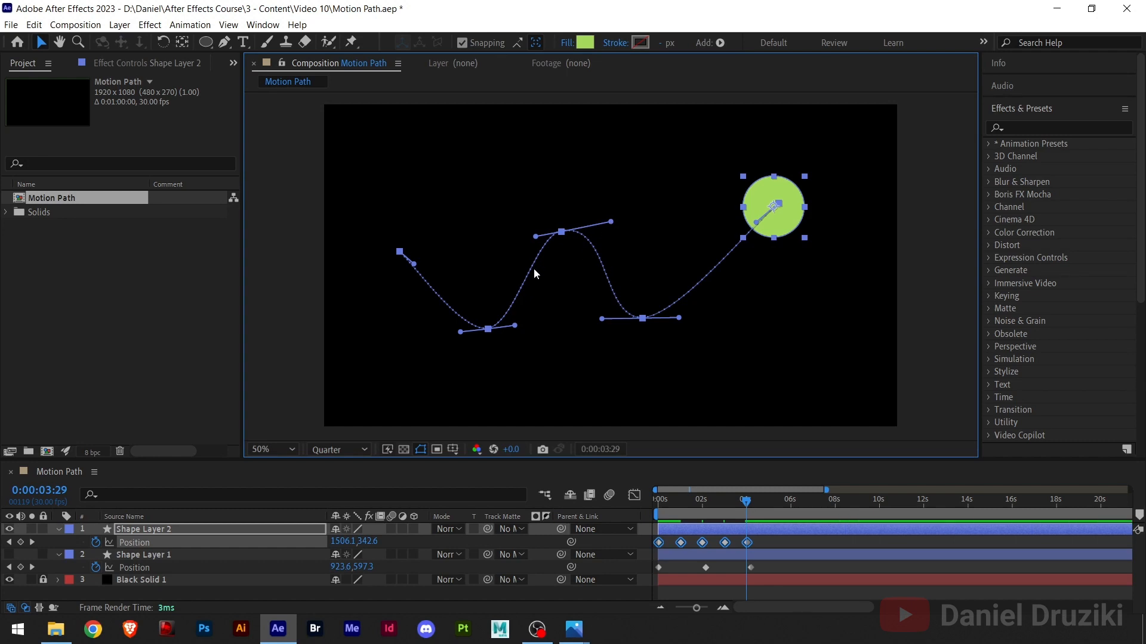
mouse_move(605, 234)
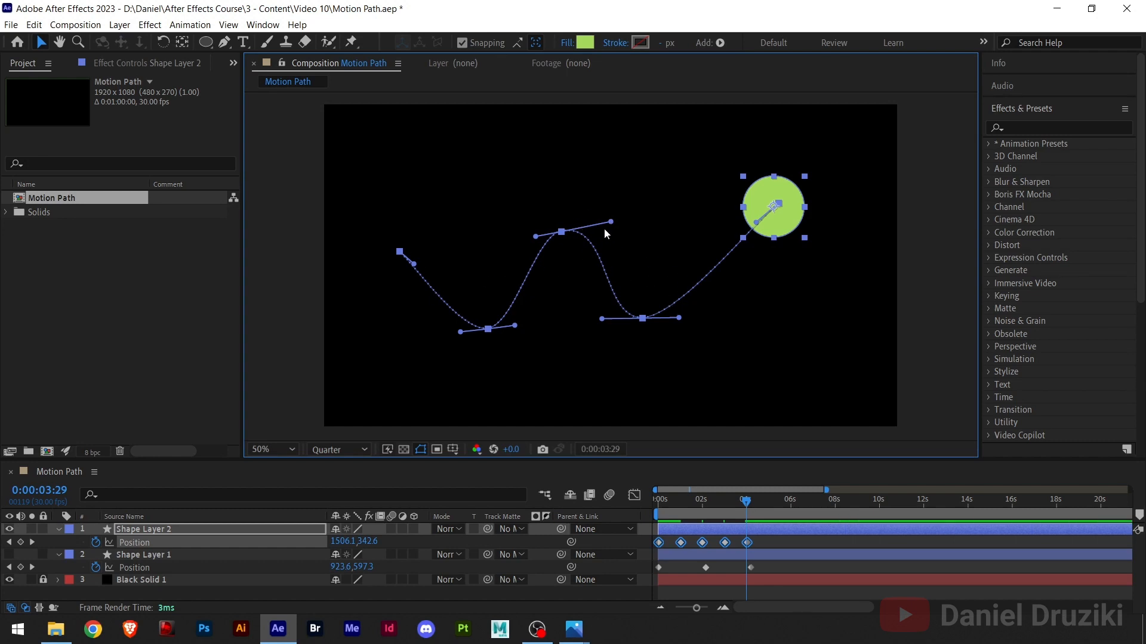
mouse_move(751, 408)
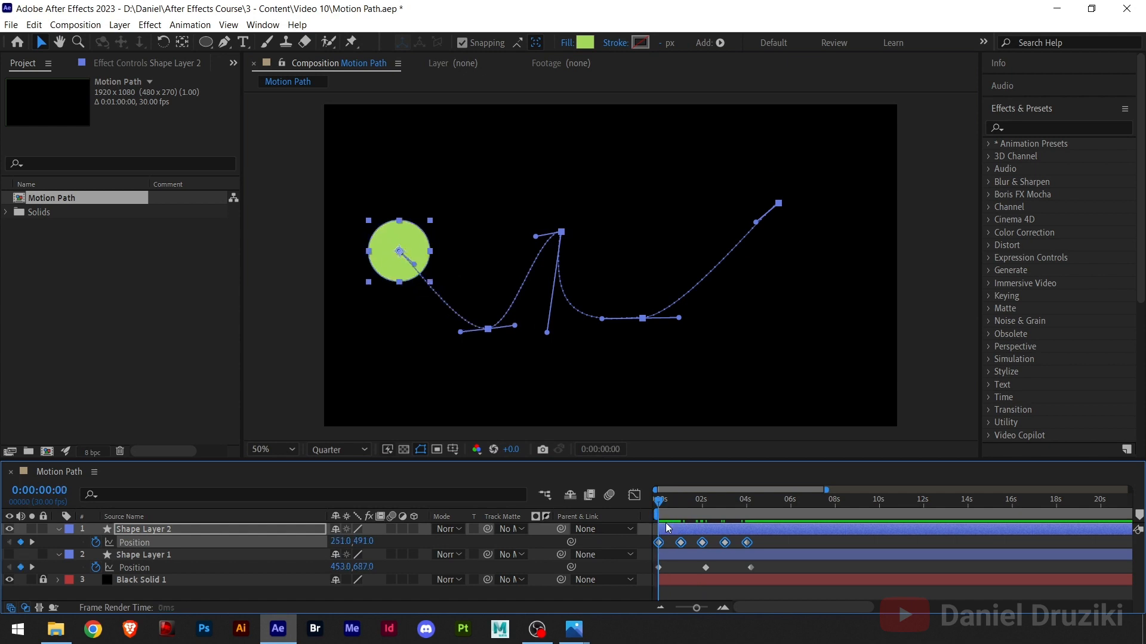
click(788, 499)
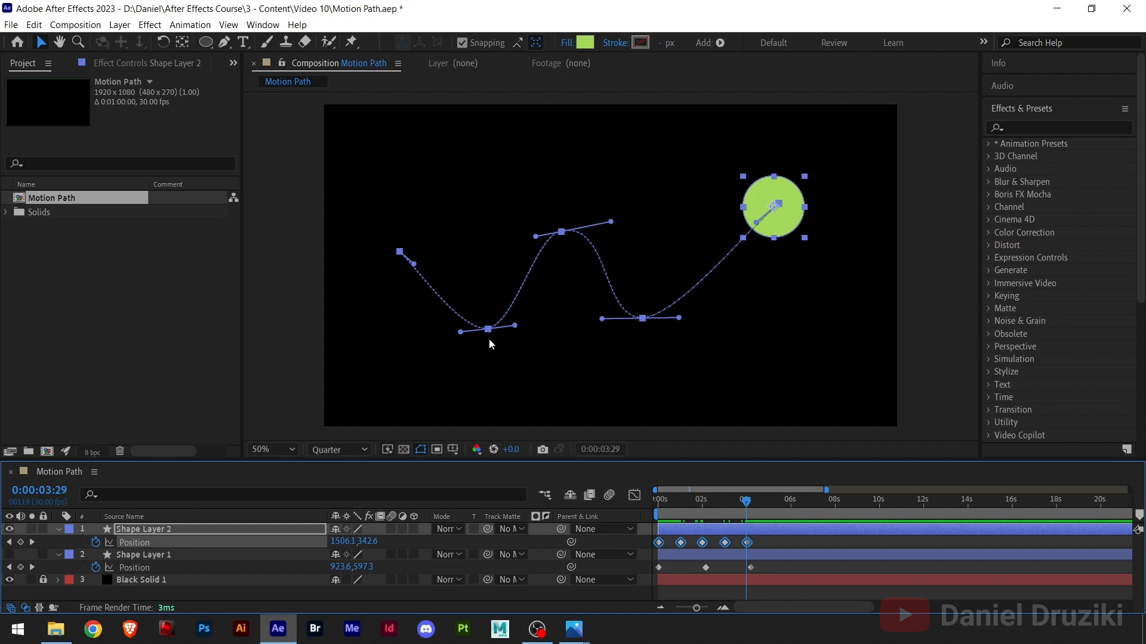
mouse_move(481, 351)
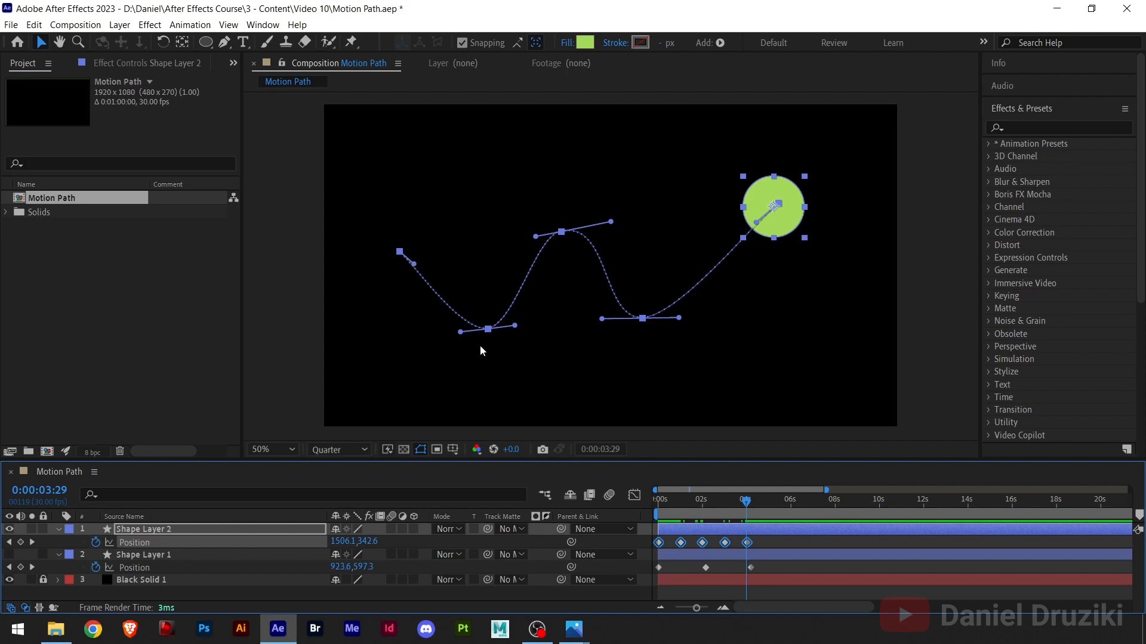
mouse_move(568, 250)
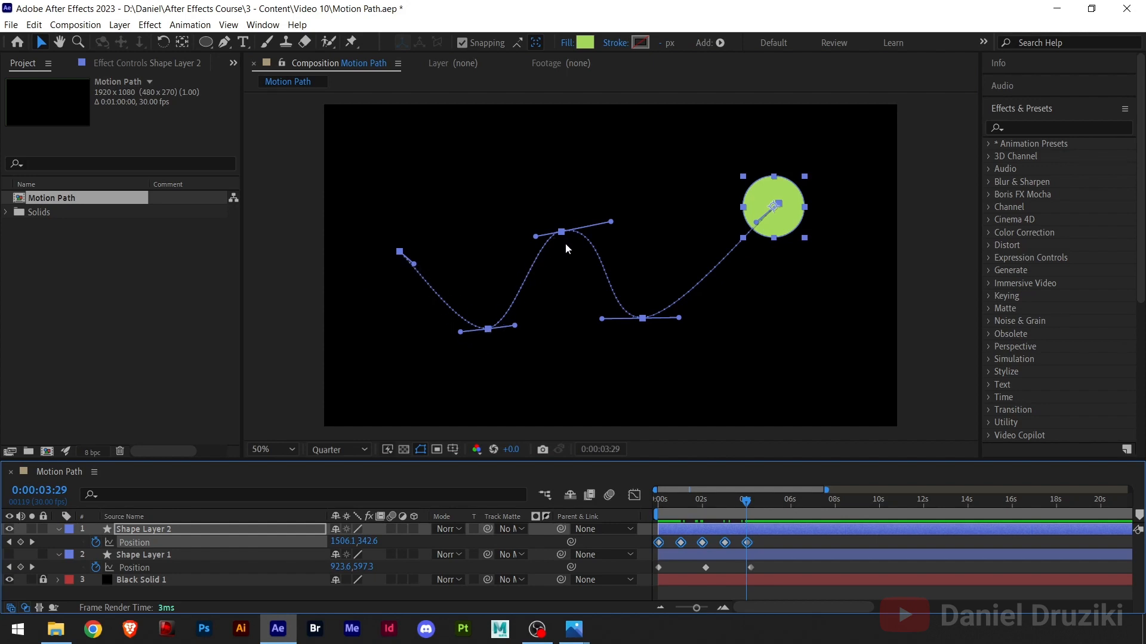
mouse_move(721, 363)
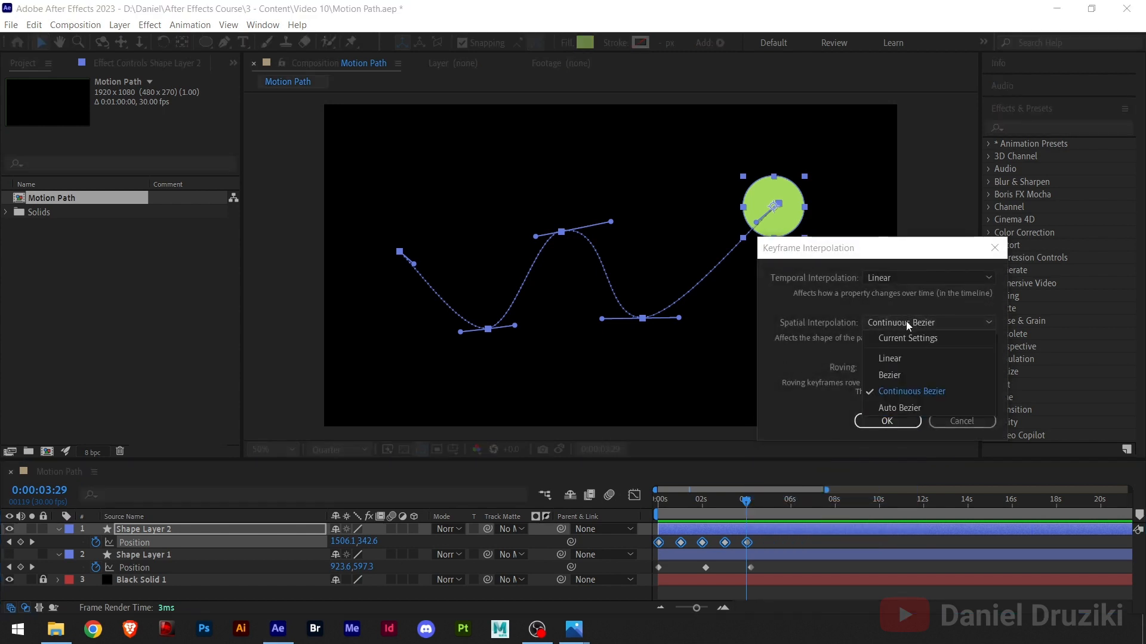
Review the spatial interpolation choices and keep Linear
click(910, 391)
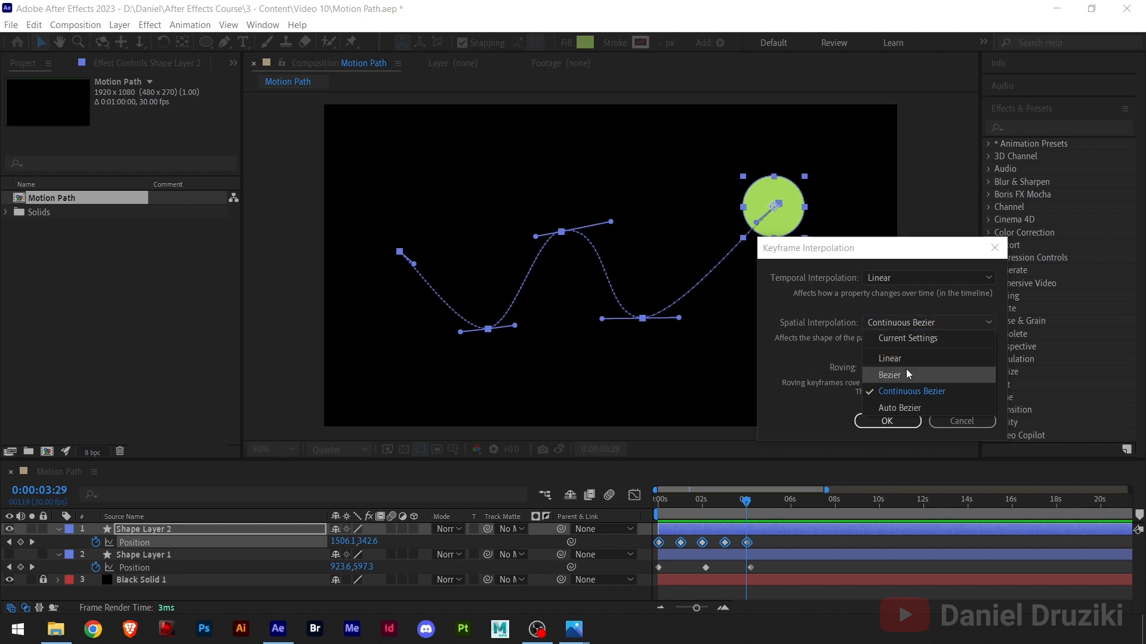
mouse_move(891, 358)
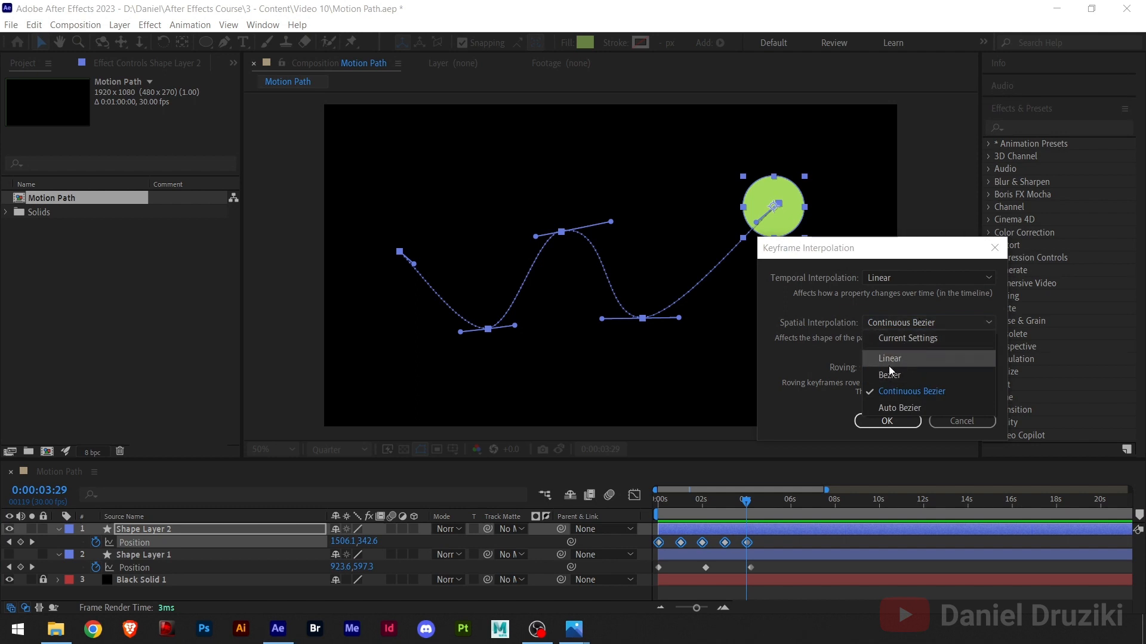
mouse_move(889, 375)
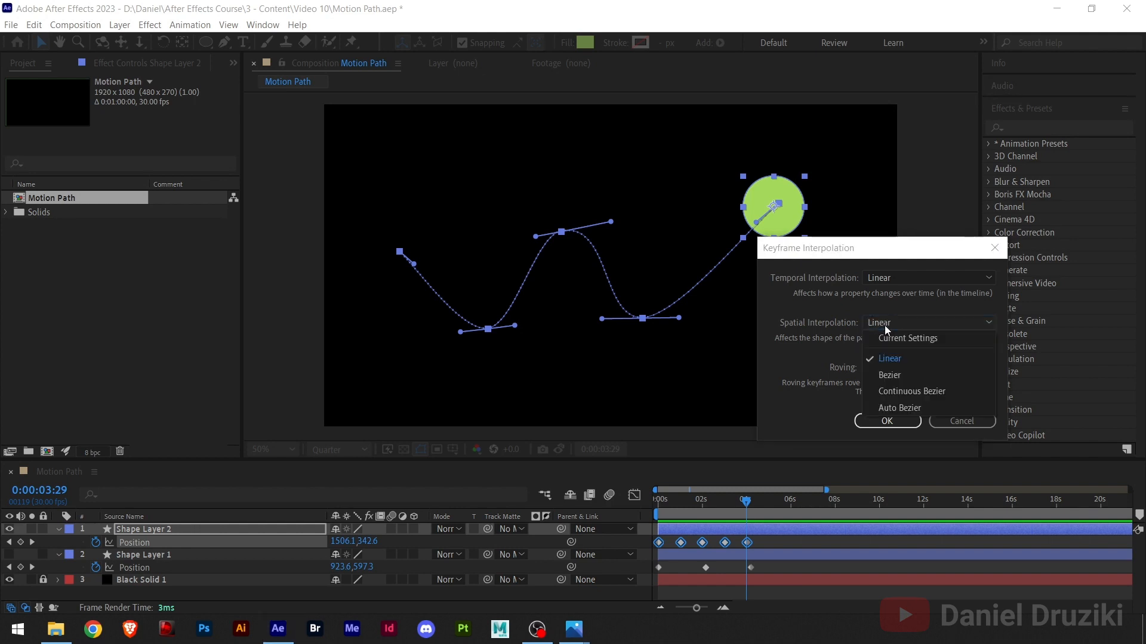
click(888, 358)
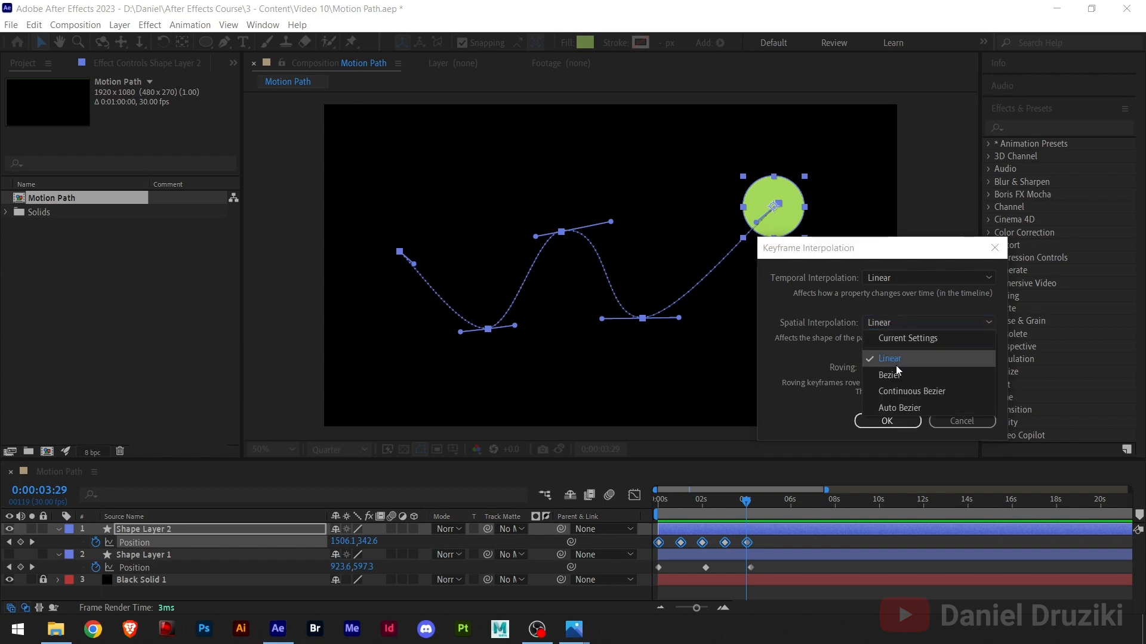
click(887, 421)
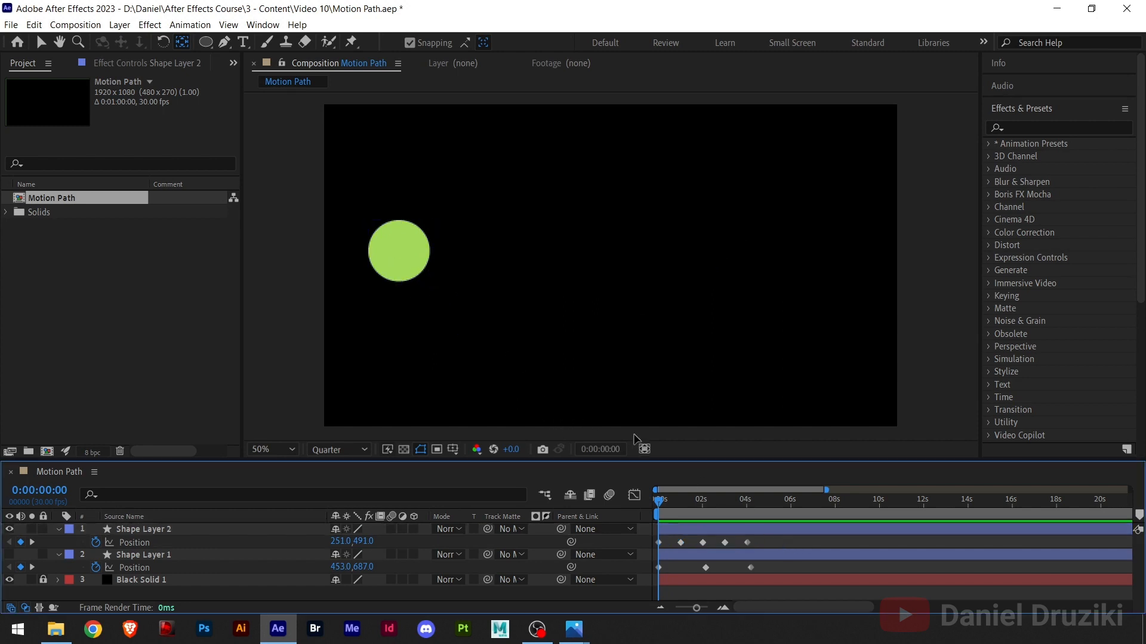
Reveal Shape Layer 2's motion path and scrub the timeline to watch the circle travel it
click(143, 528)
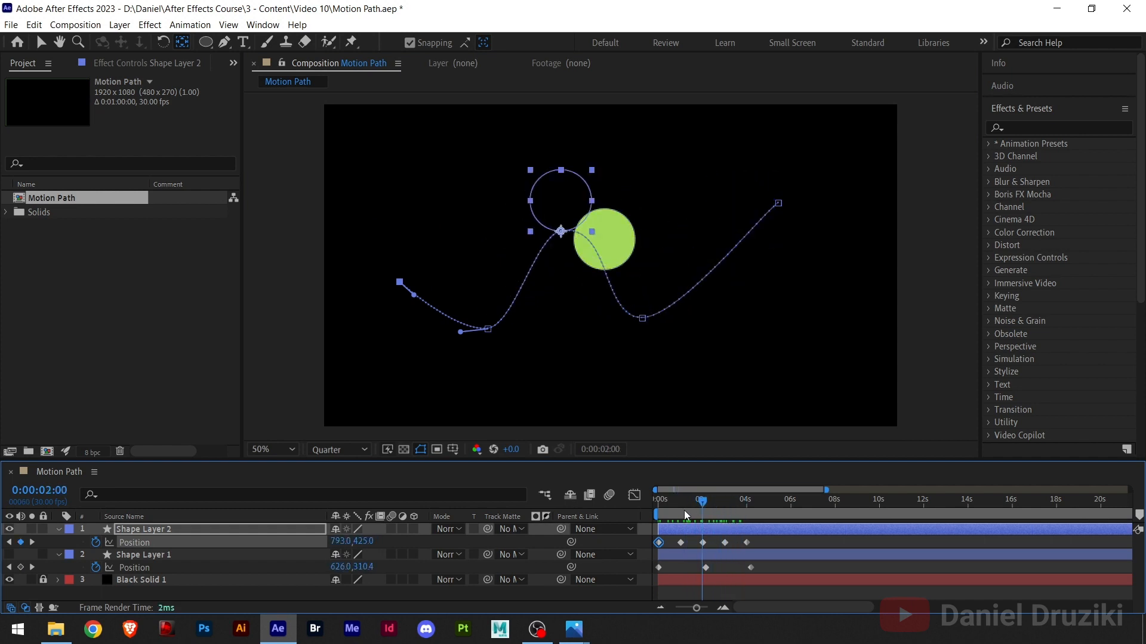
click(659, 500)
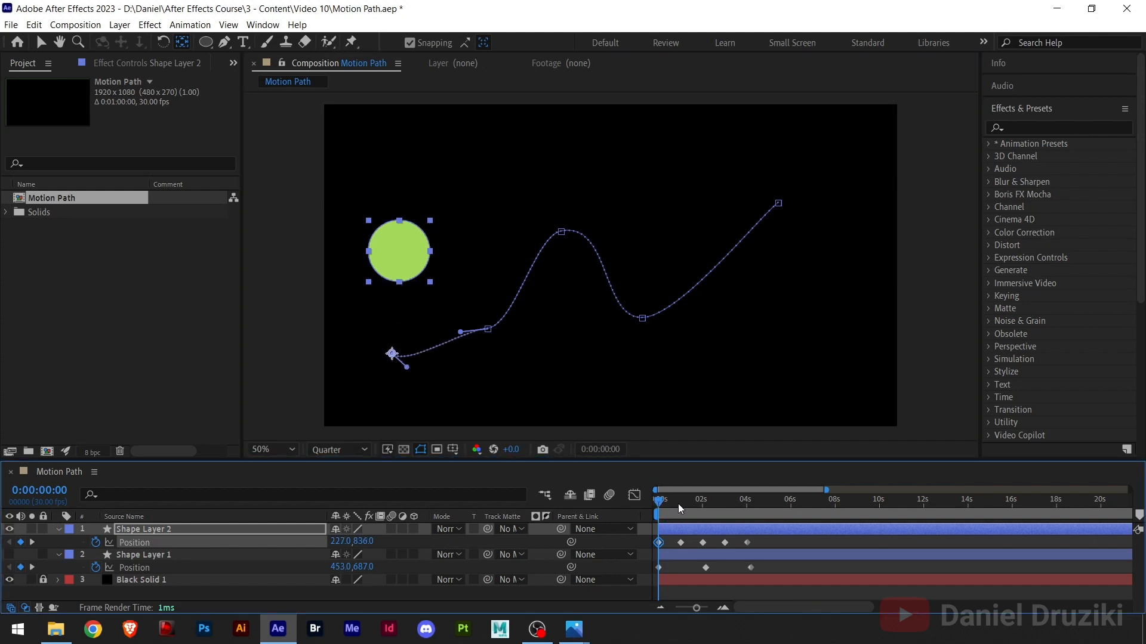
click(749, 500)
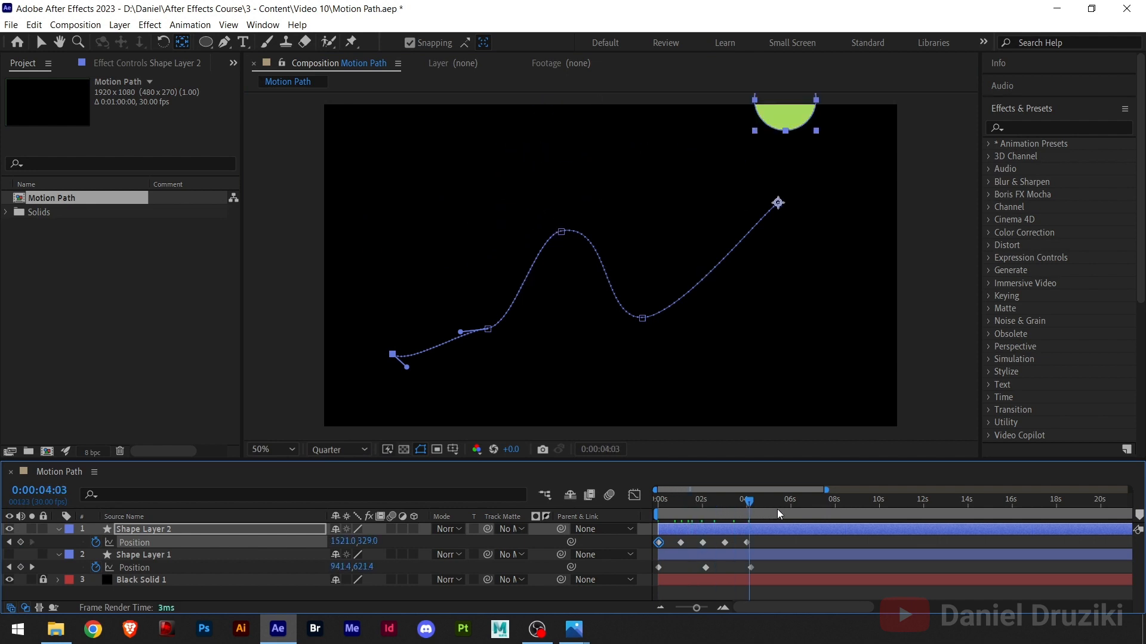
click(655, 500)
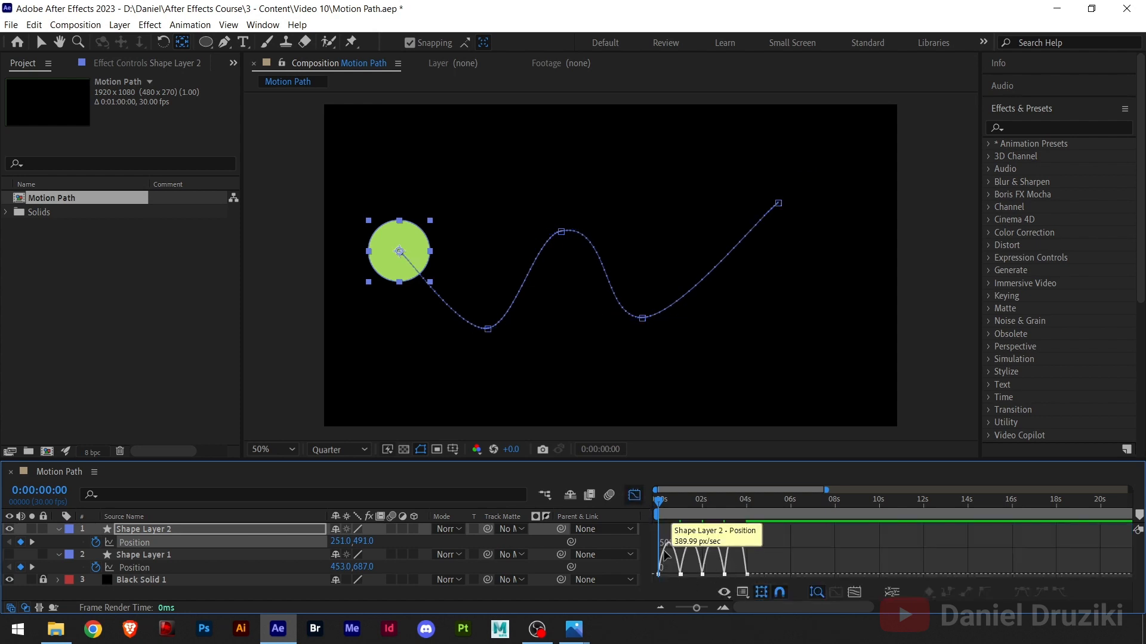
mouse_move(666, 547)
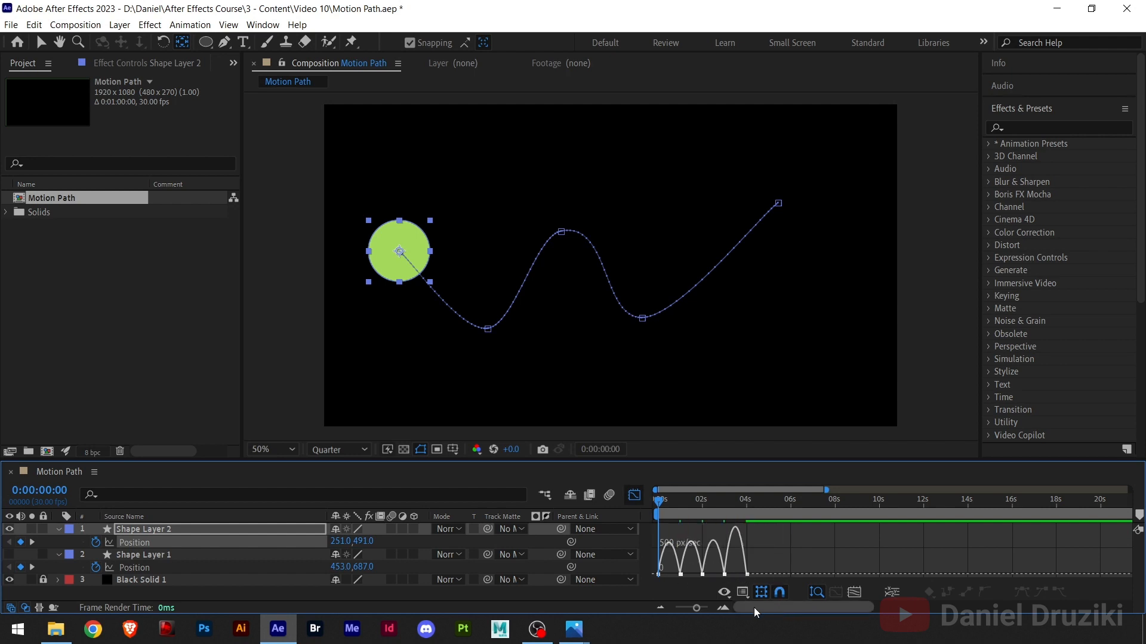
Choose Edit Speed Graph from the Graph Editor's graph type menu
click(742, 593)
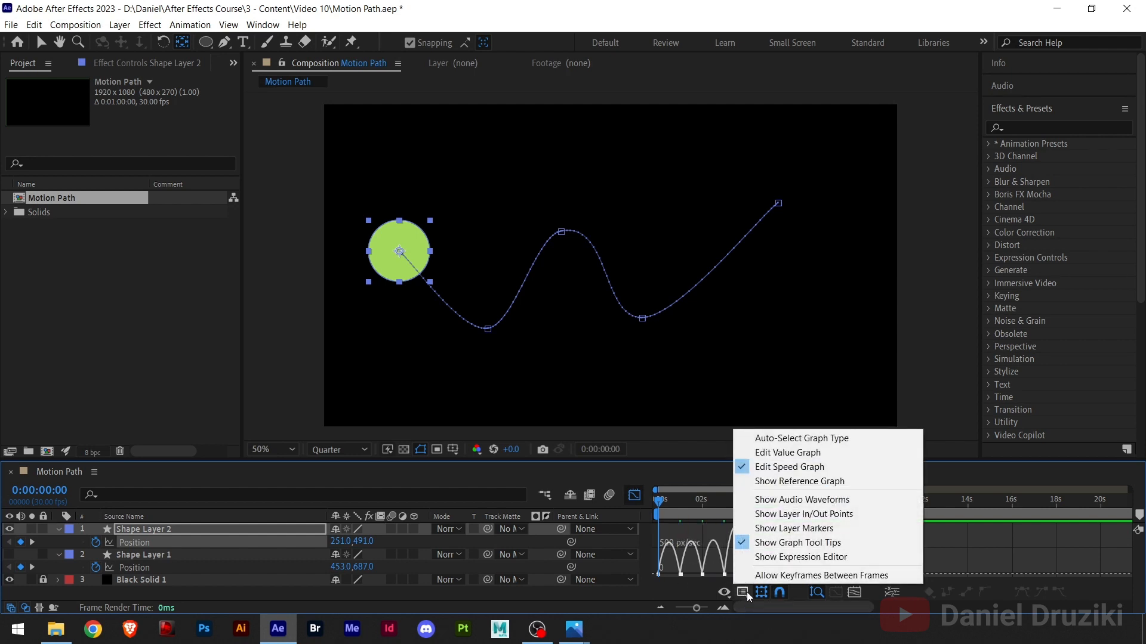
mouse_move(789, 471)
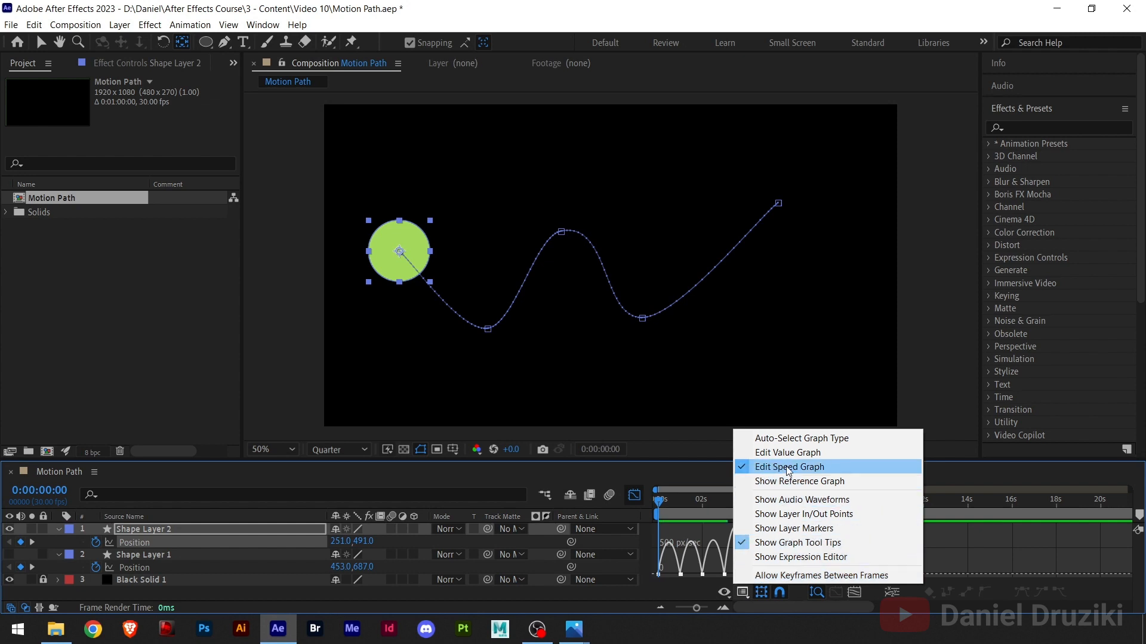
mouse_move(743, 600)
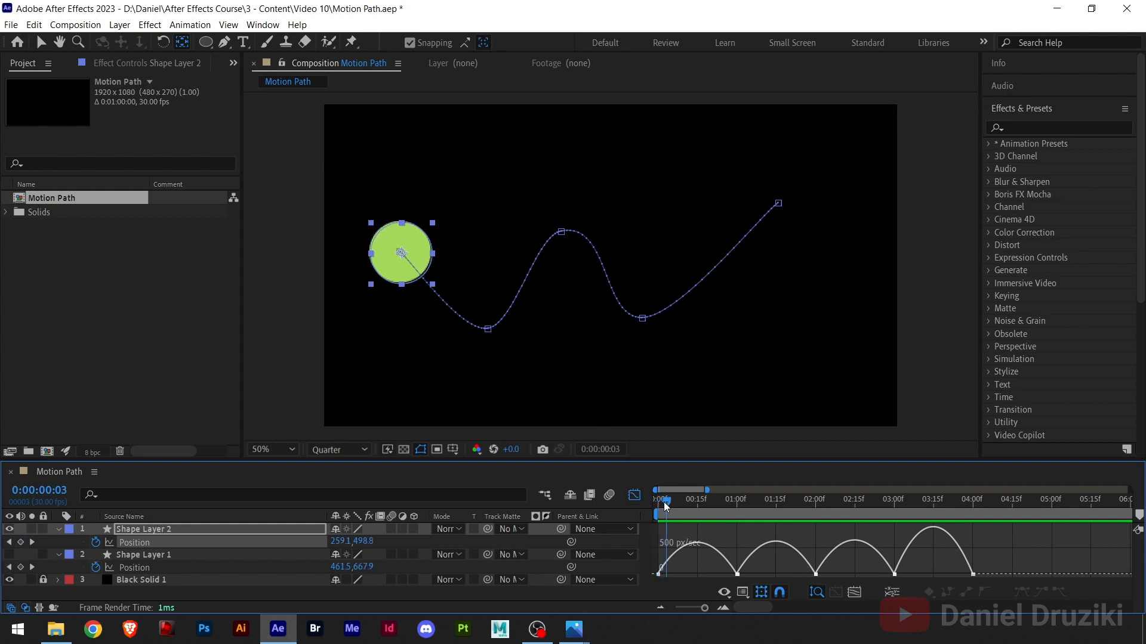
Drag the first keyframe's Bezier handle so the circle's speed spikes early in the first section
click(655, 499)
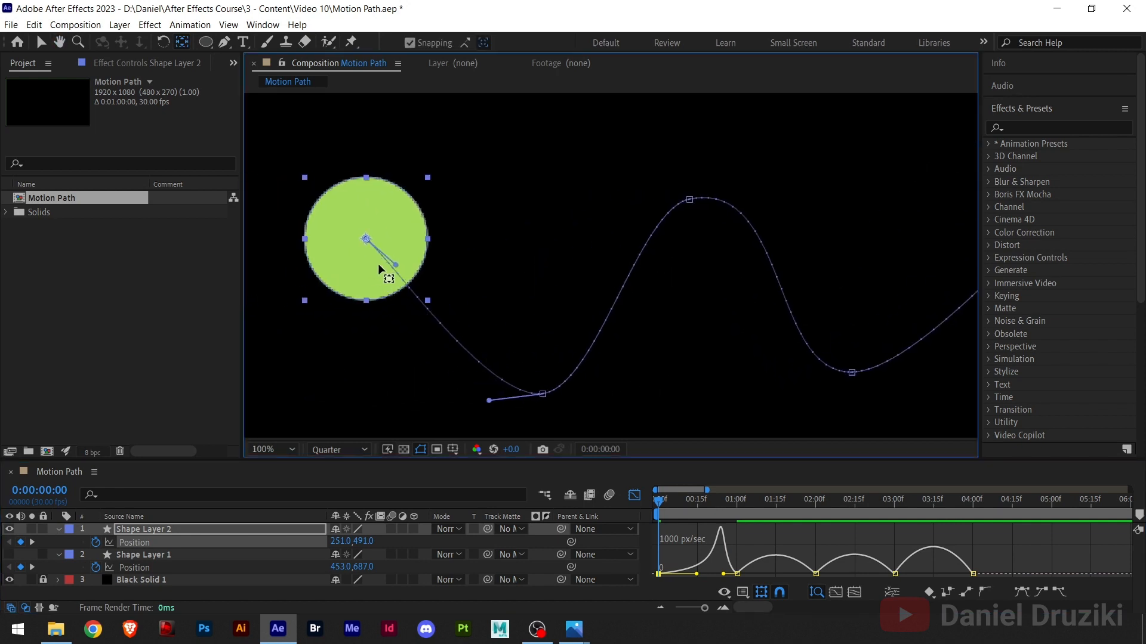
click(263, 450)
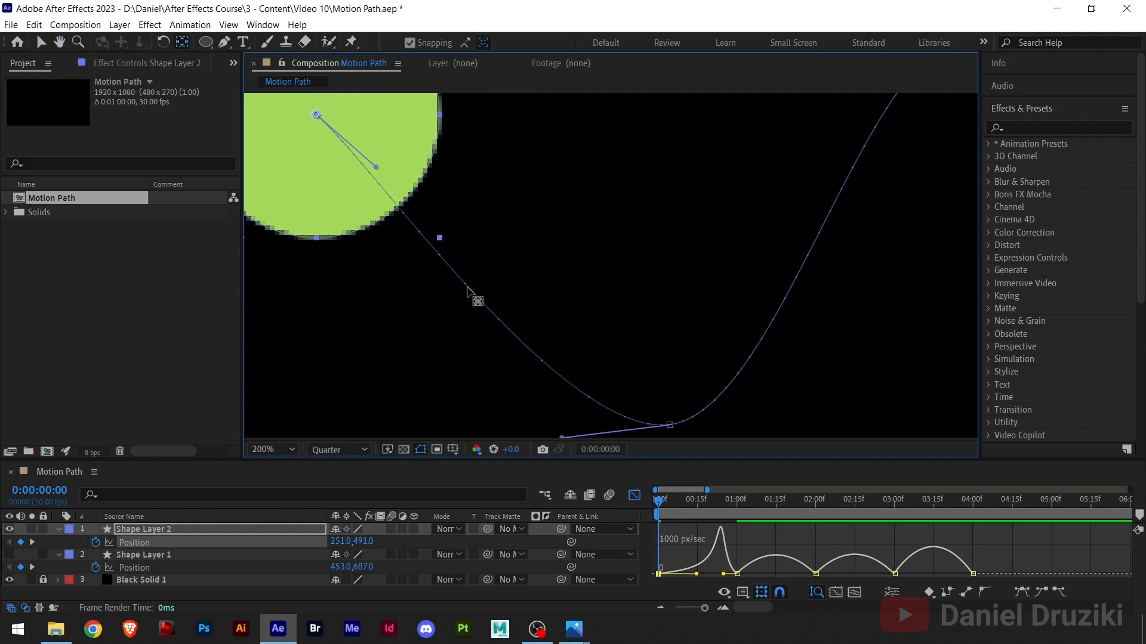
mouse_move(592, 413)
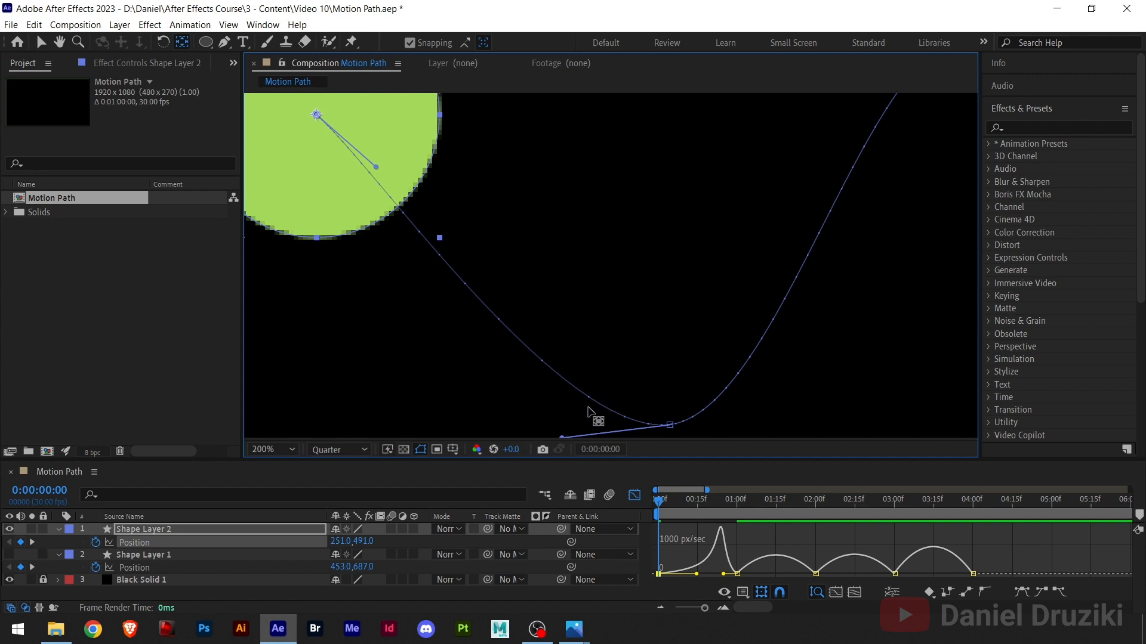
mouse_move(760, 422)
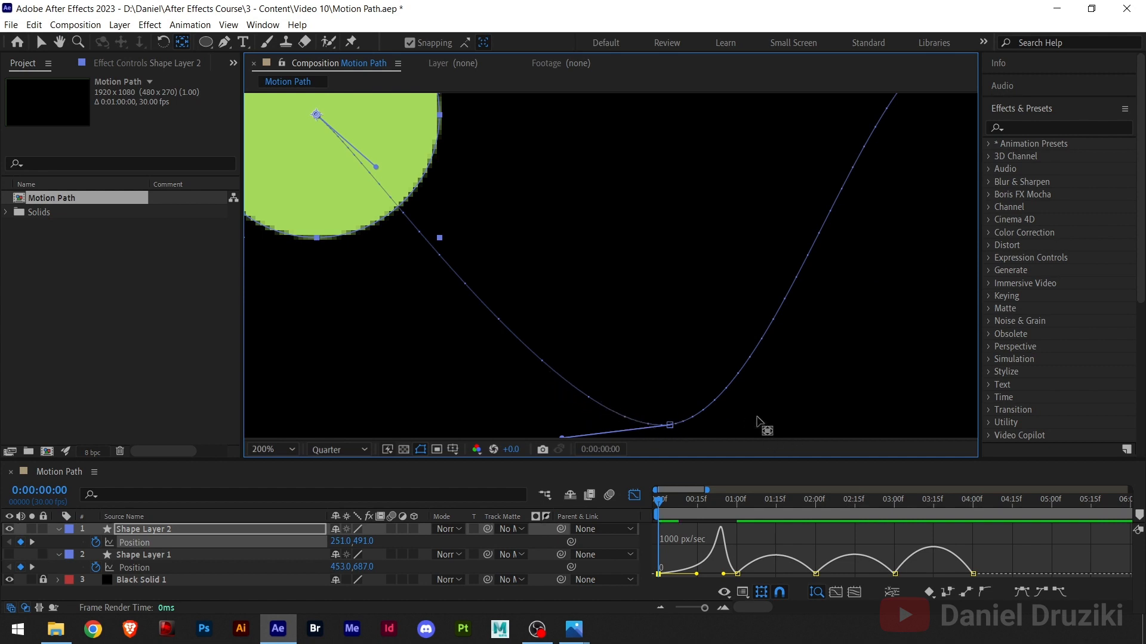
click(265, 450)
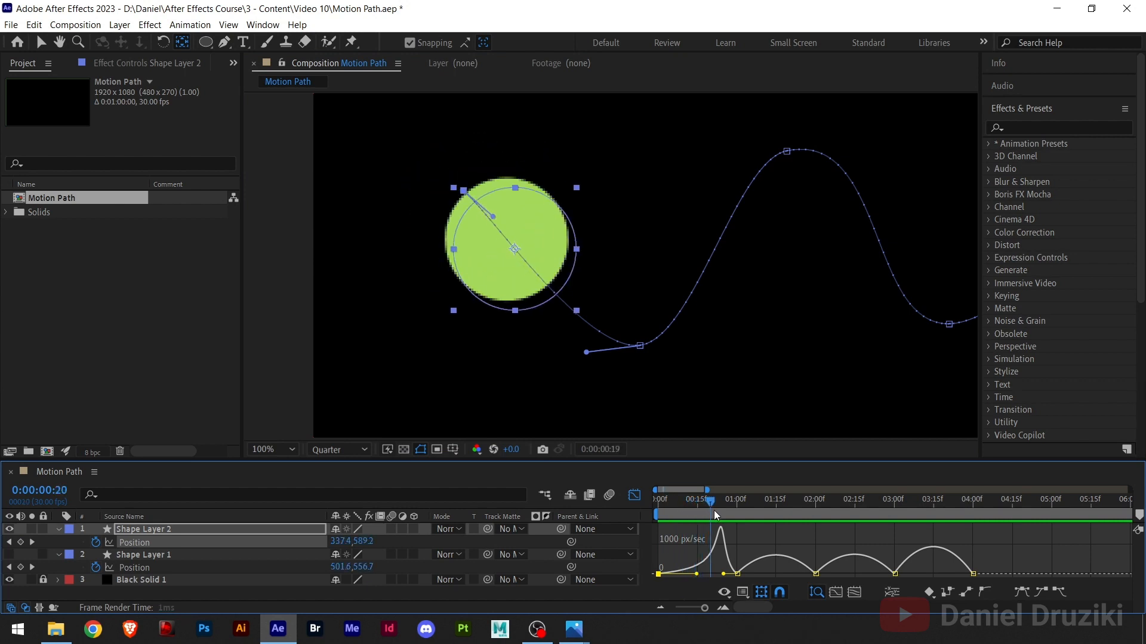
Preview the circle along the reshaped path from the start, then stop back at frame one
click(655, 499)
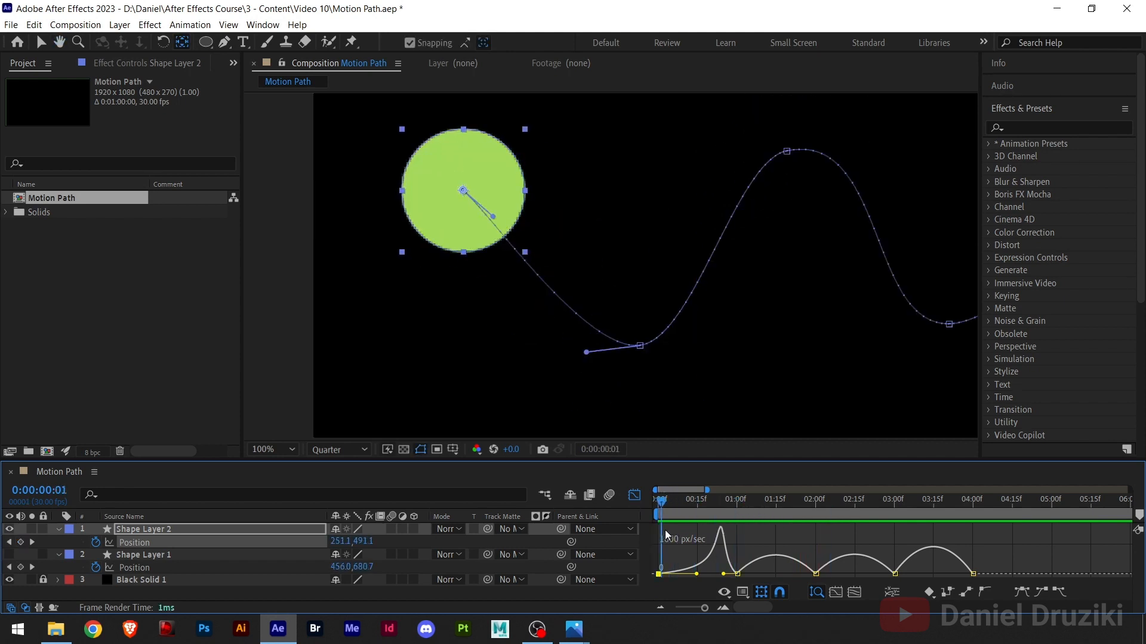
click(656, 499)
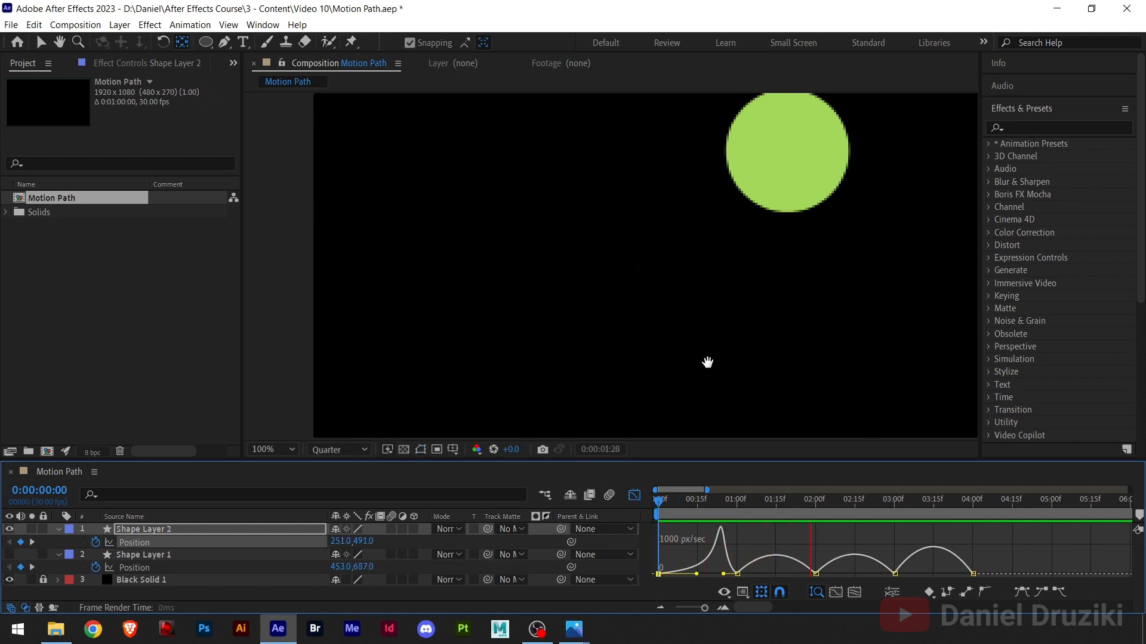
click(655, 490)
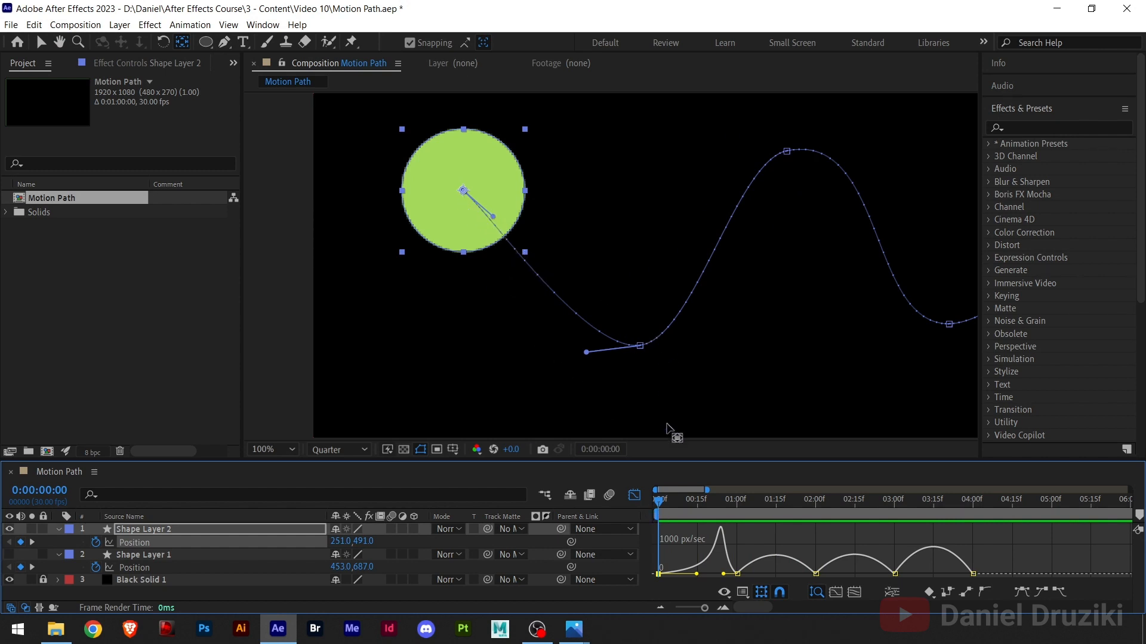
mouse_move(775, 553)
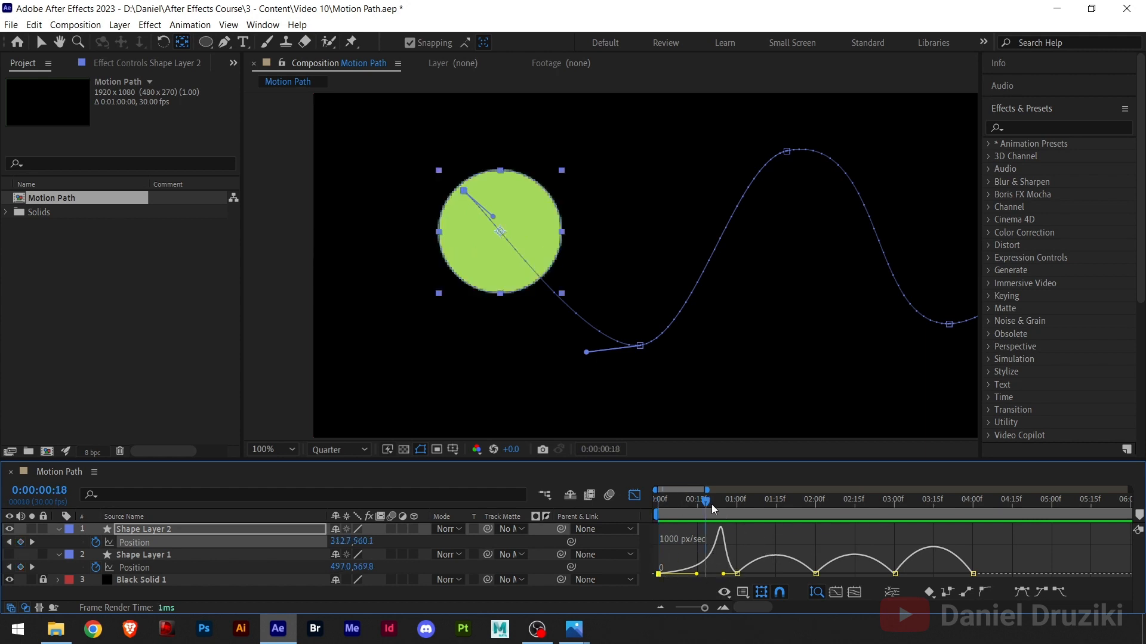
Pull out Bezier handles on the second and third keyframes and preview the sharper speed-up near two seconds
click(734, 499)
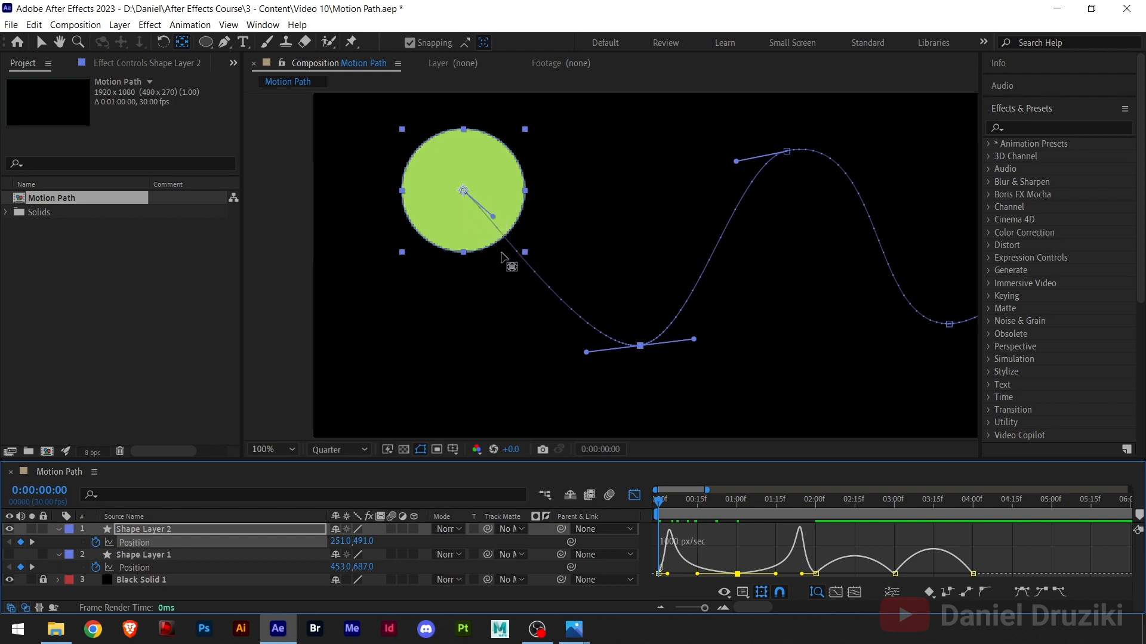
mouse_move(714, 262)
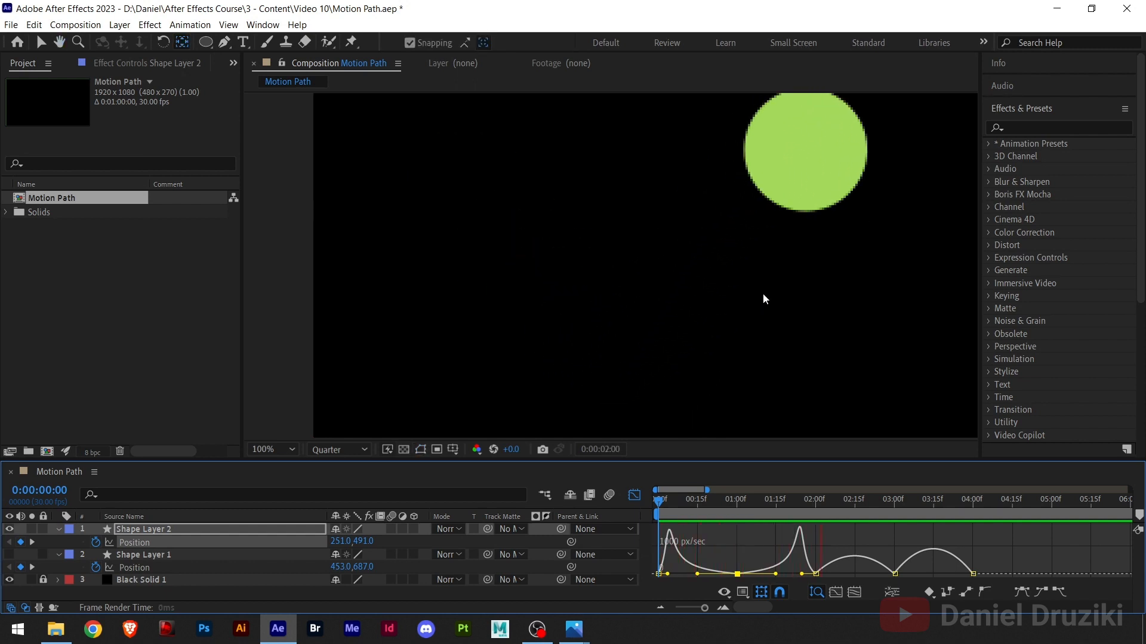
click(904, 499)
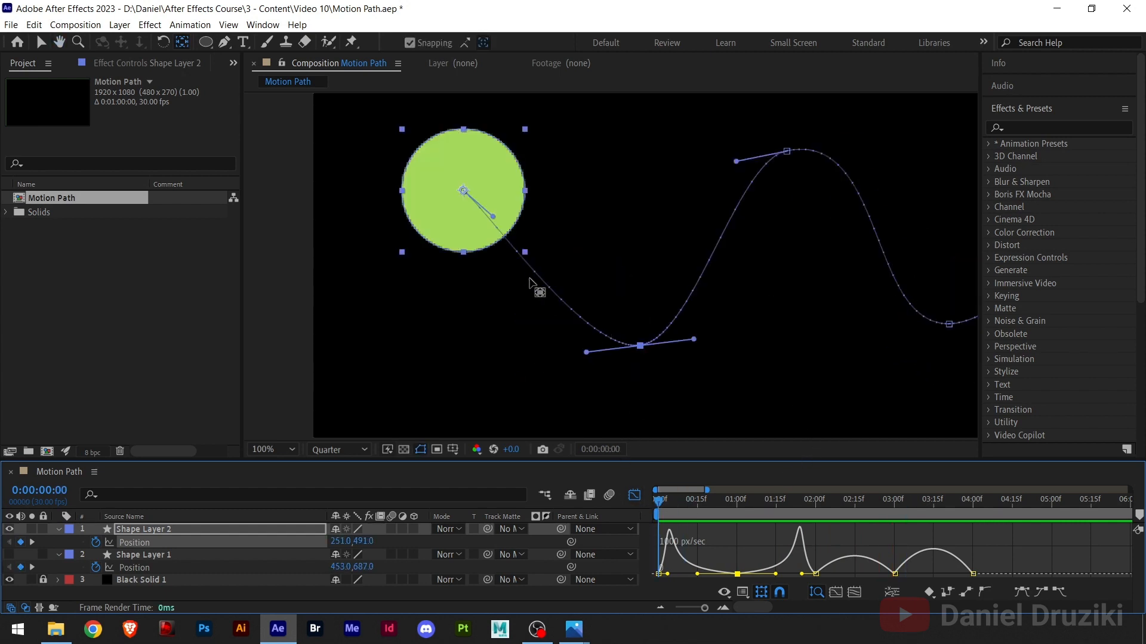
mouse_move(483, 256)
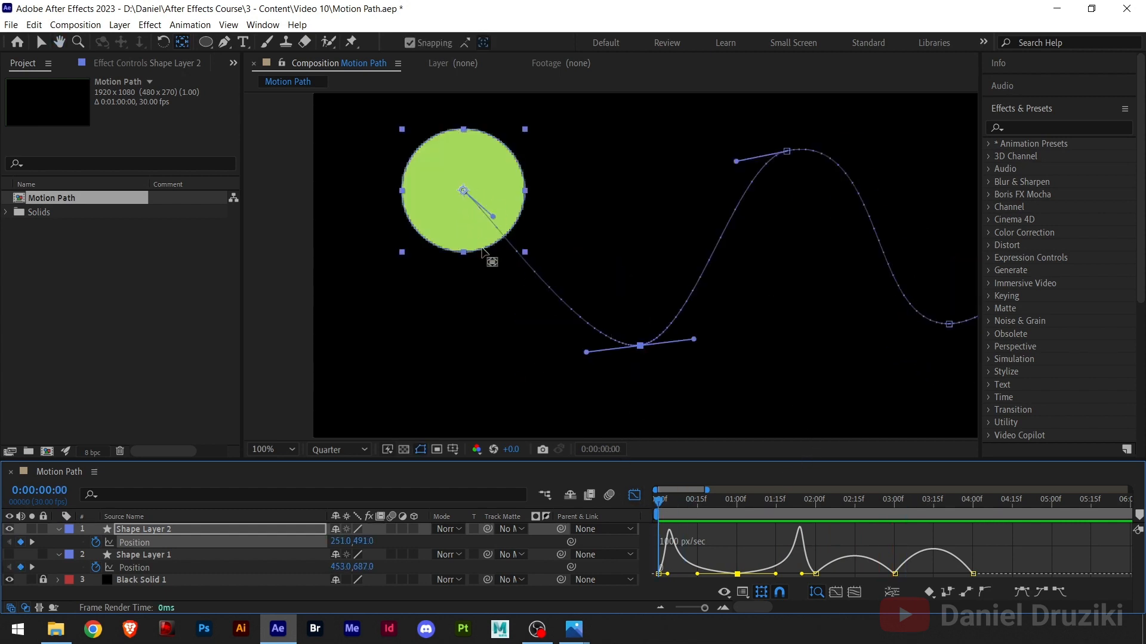
click(261, 448)
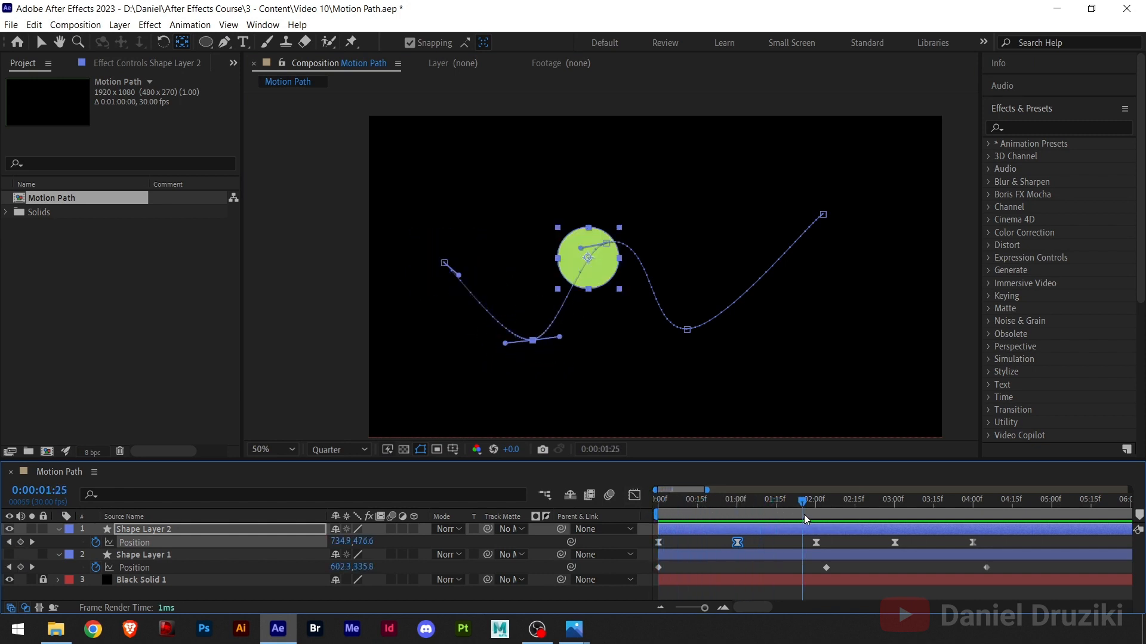
Scrub the time indicator to see the circle near its final point on the reshaped path
click(969, 499)
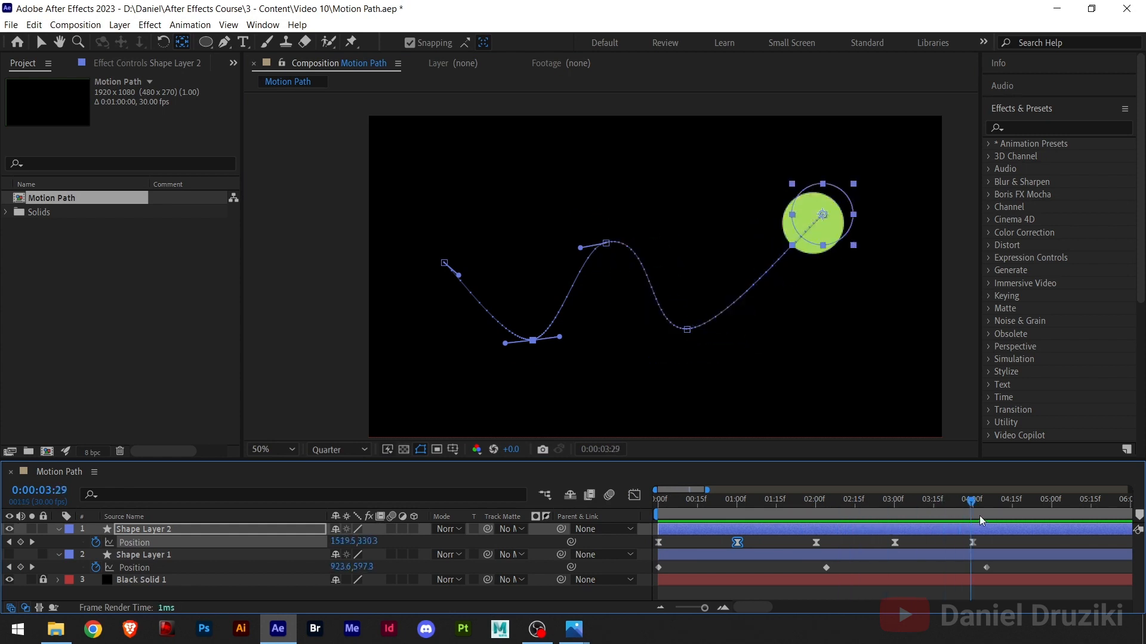